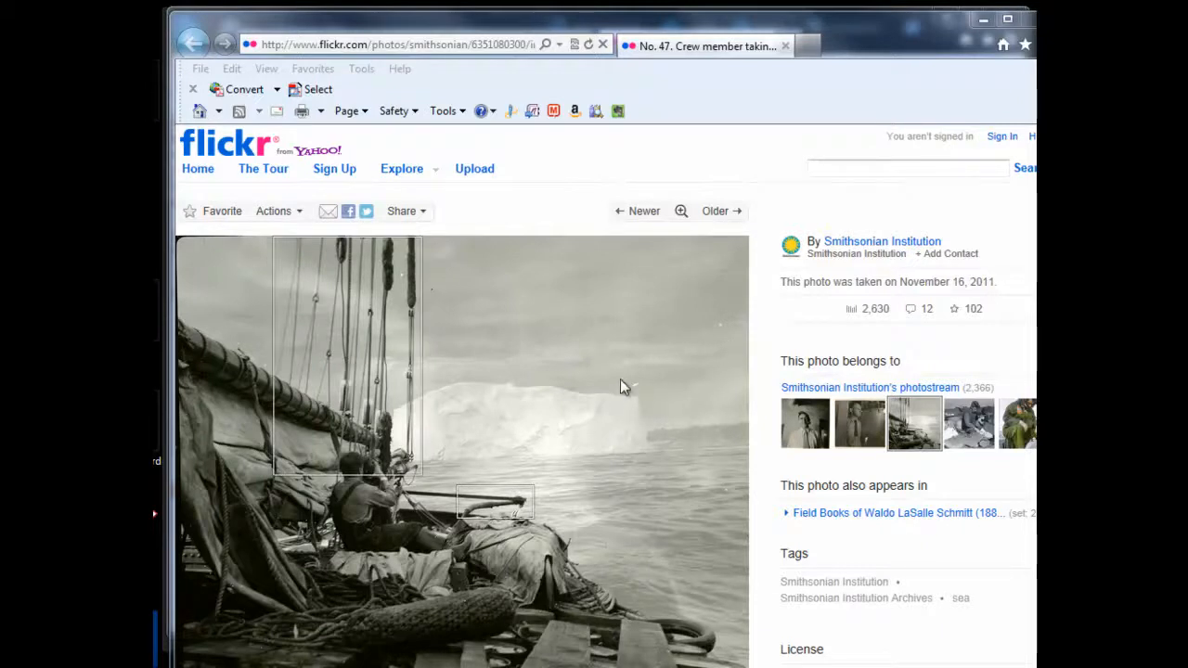
mouse_move(468, 306)
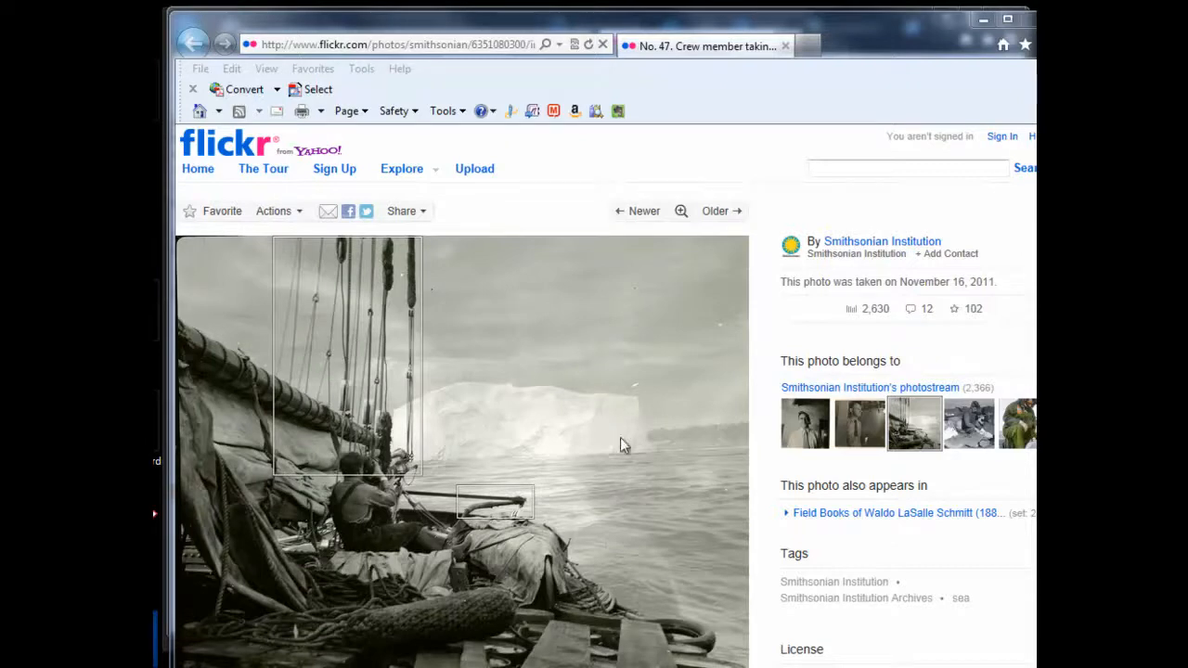
mouse_move(620, 411)
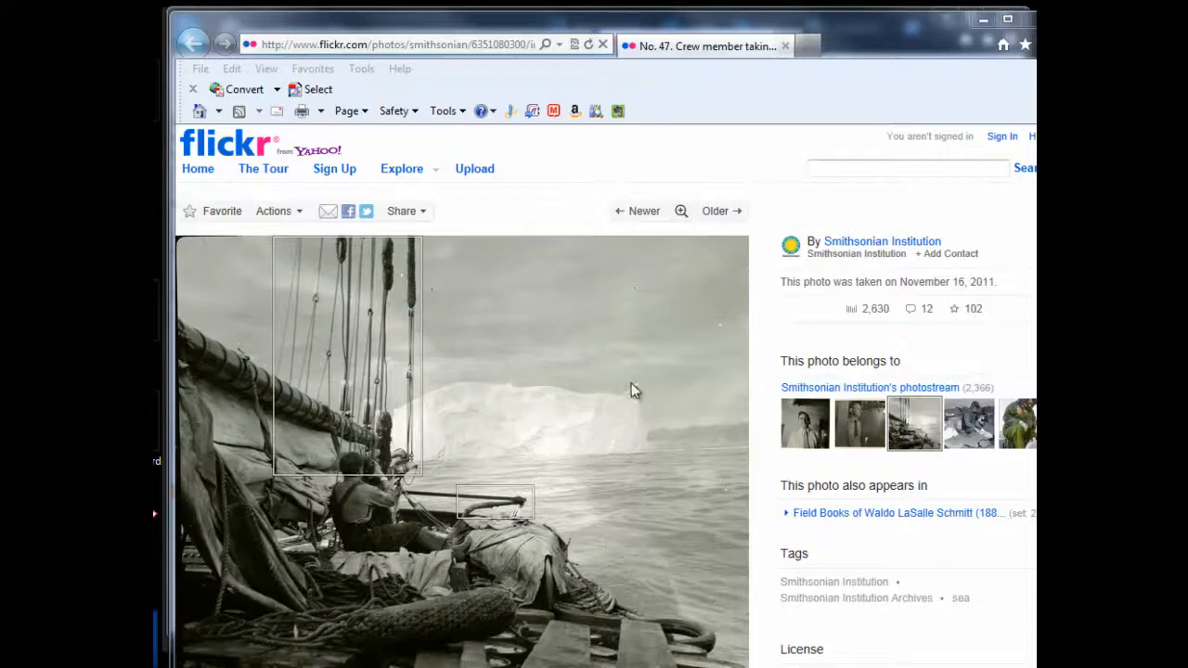
mouse_move(431, 438)
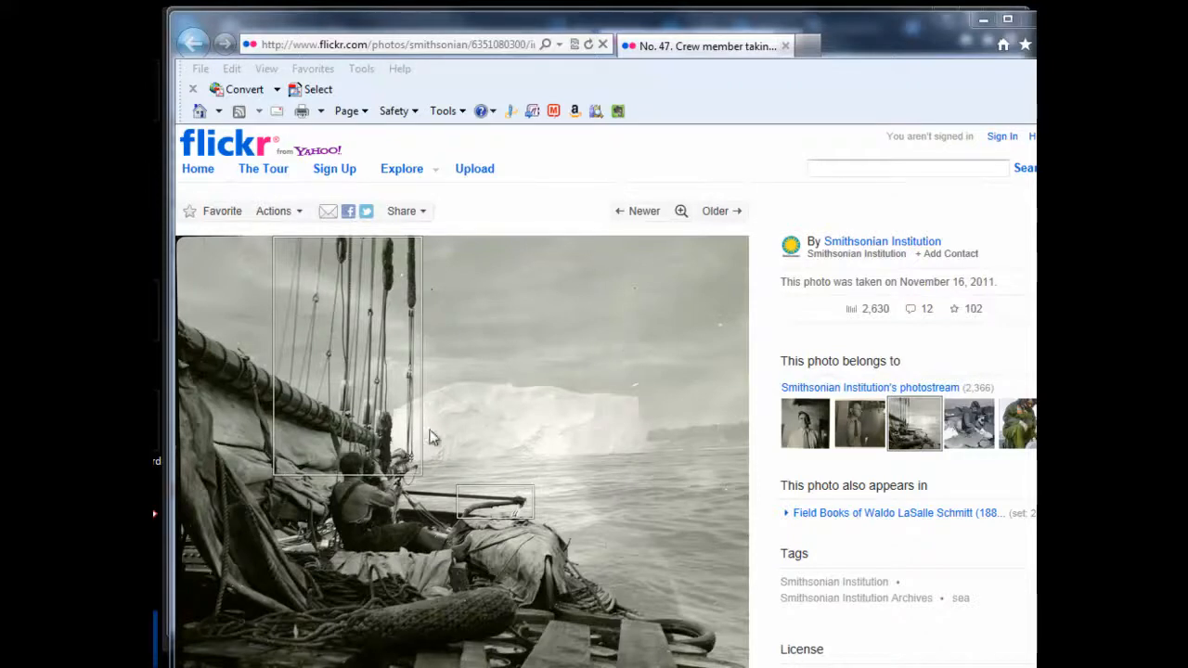
mouse_move(734, 566)
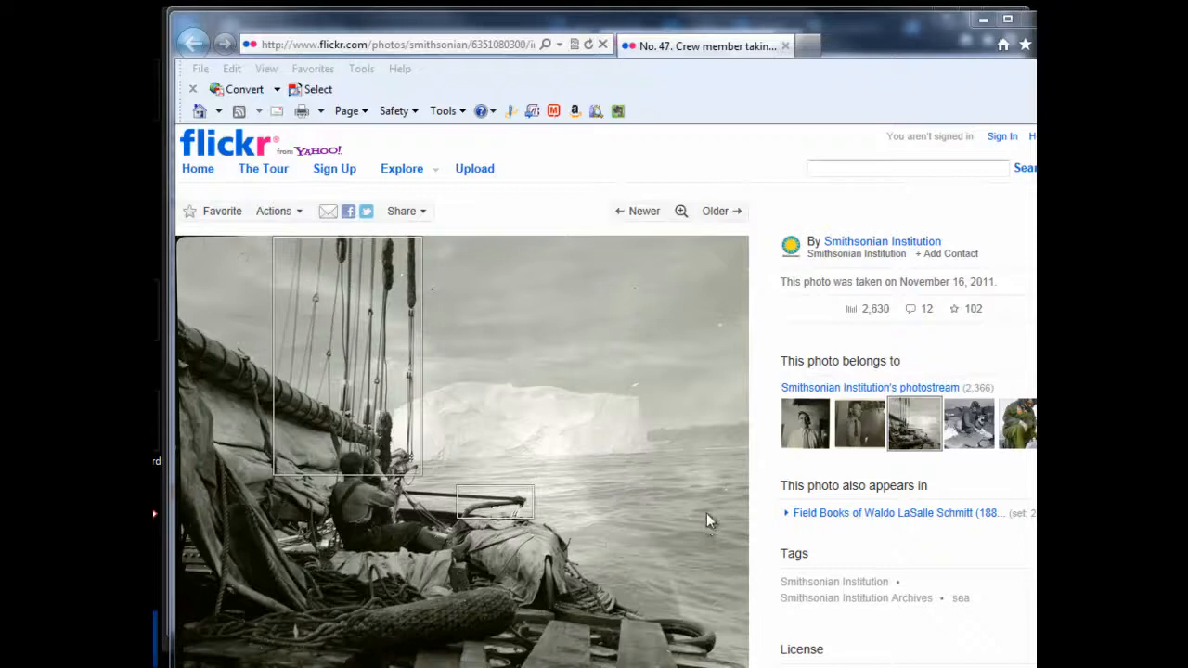
mouse_move(709, 502)
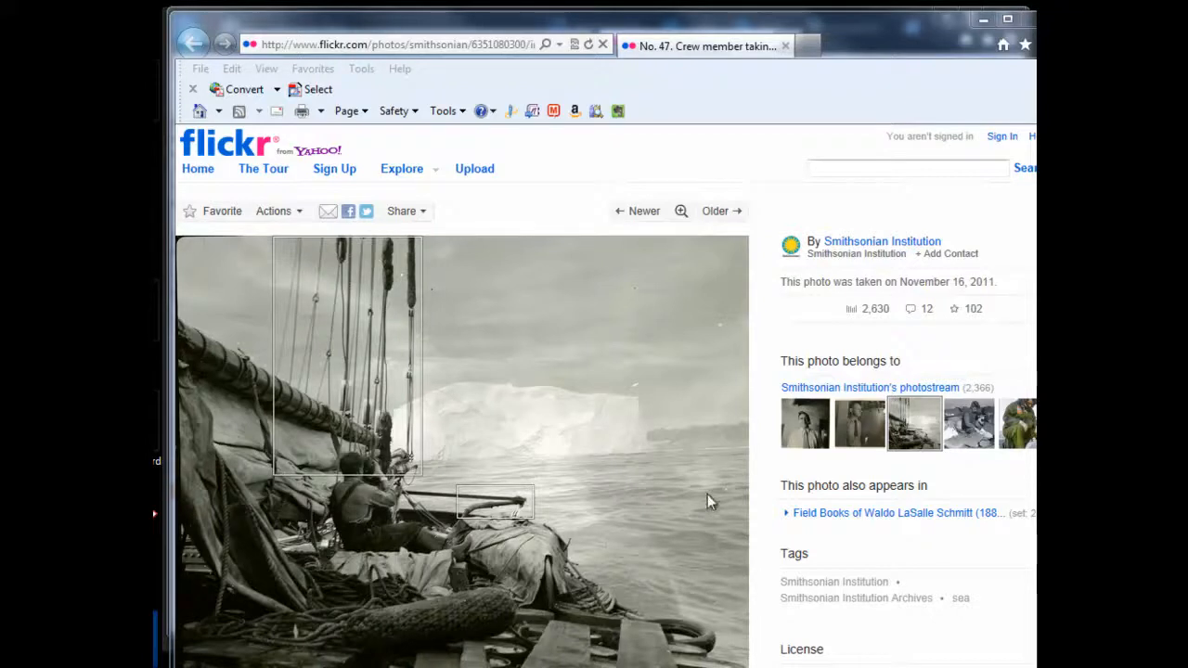
mouse_move(710, 502)
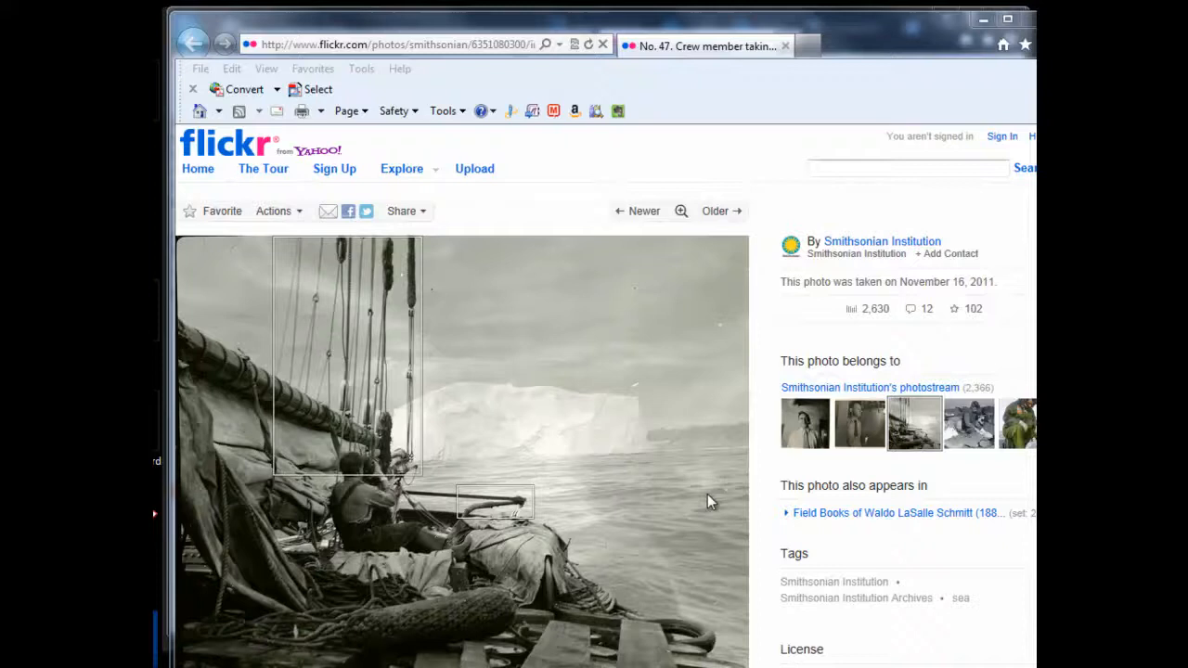
mouse_move(638, 394)
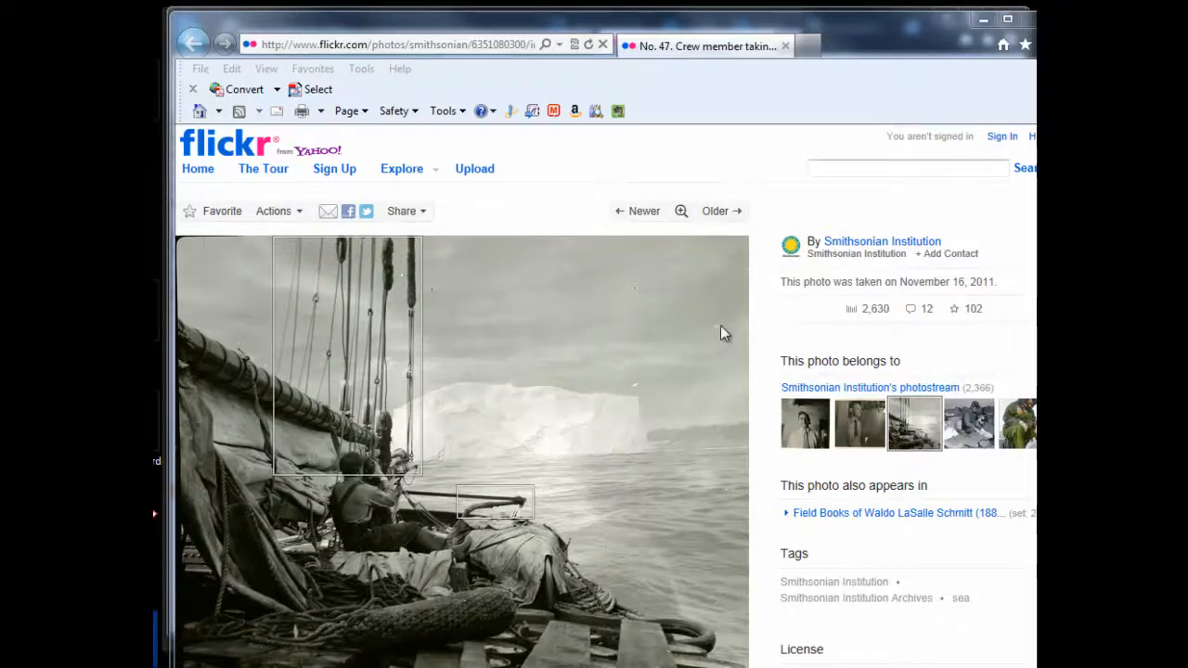
mouse_move(404, 283)
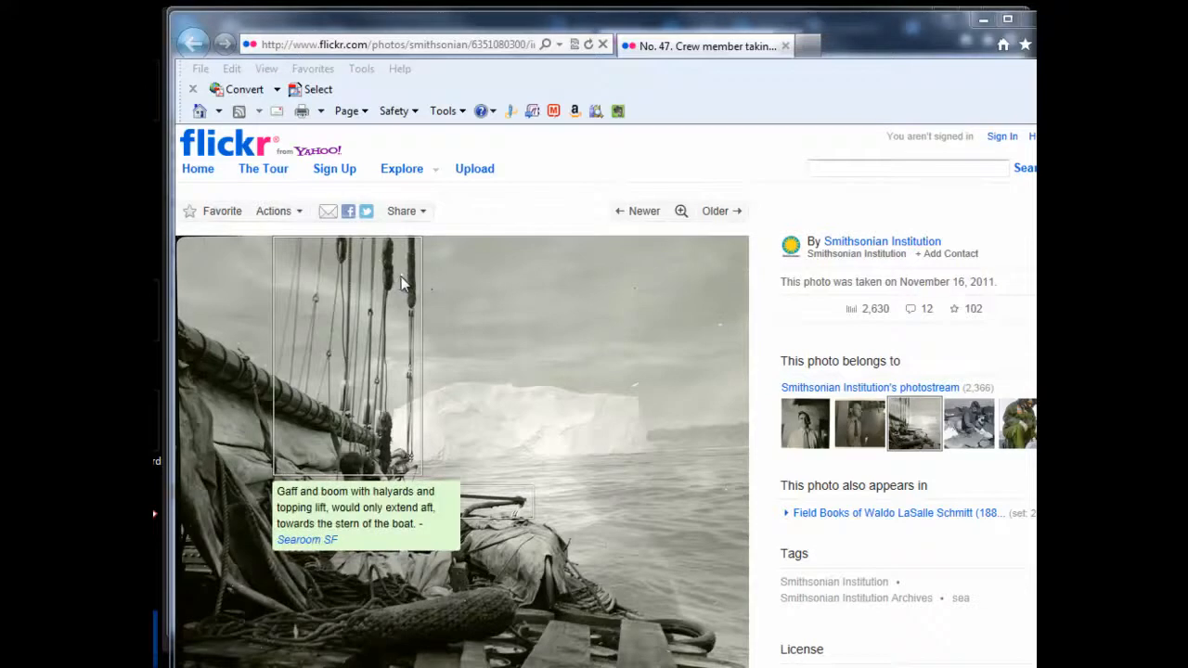
mouse_move(238, 269)
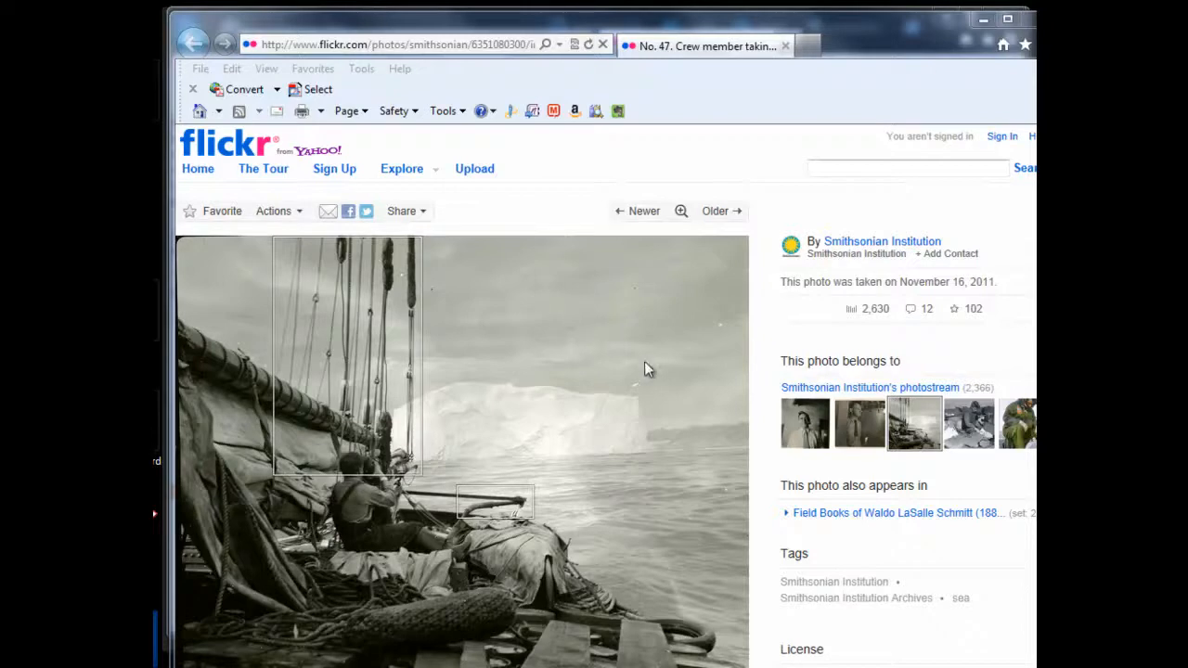
mouse_move(646, 388)
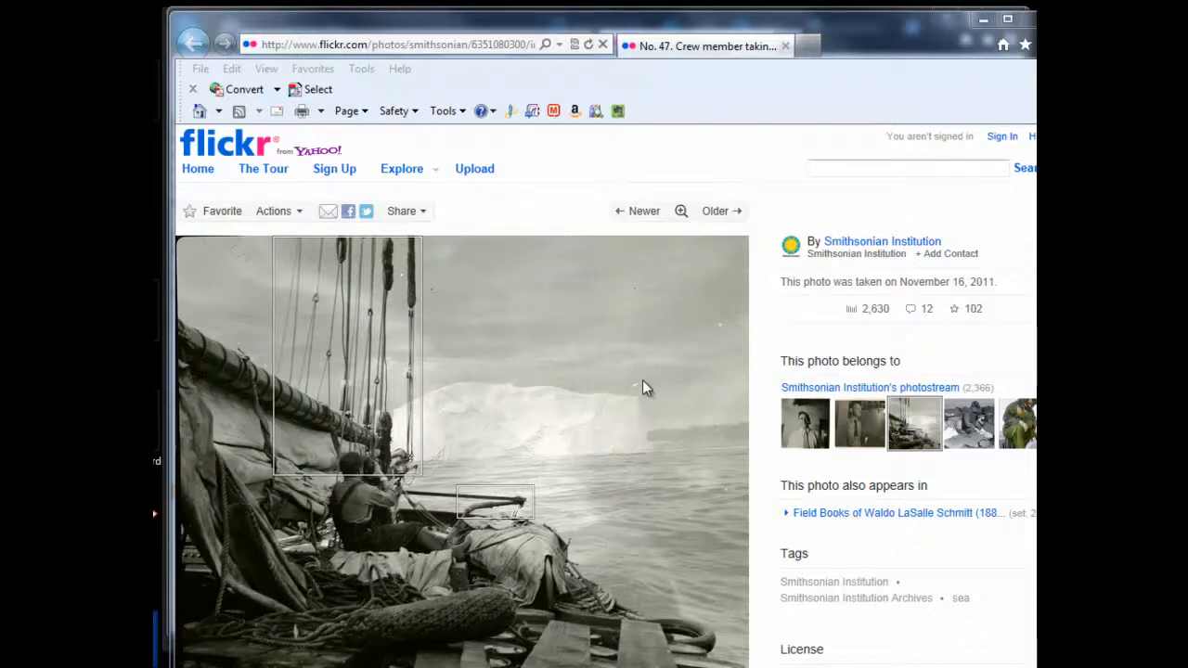
mouse_move(650, 384)
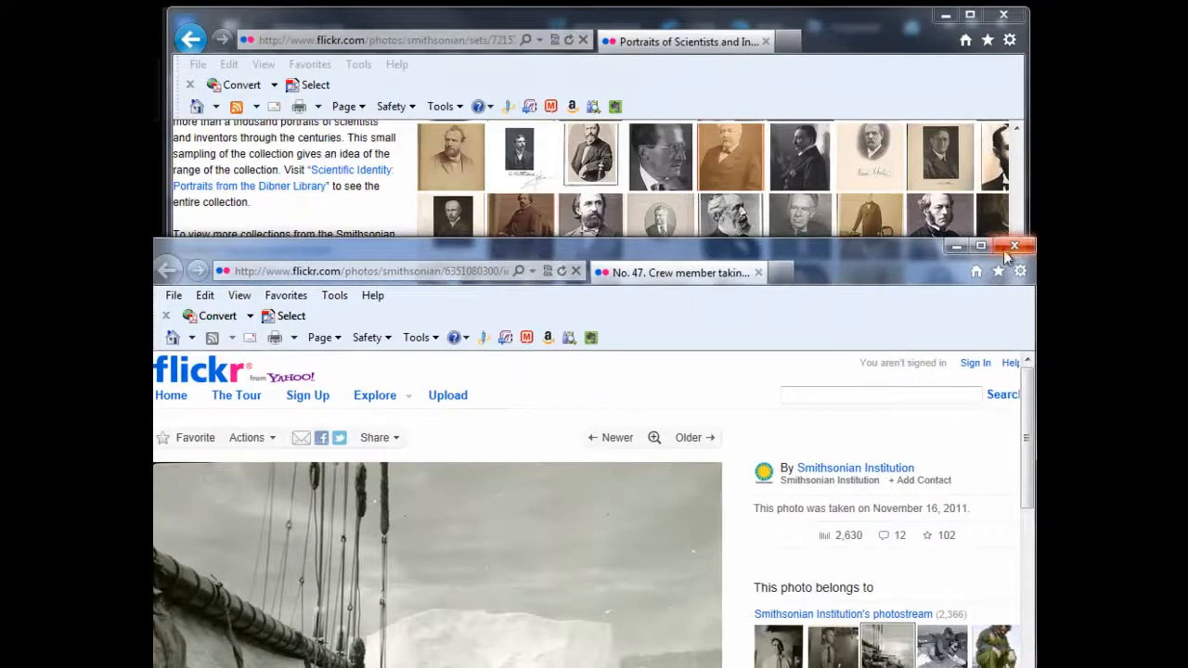
Close the iceberg photo page, scroll the Portraits thumbnails, and minimize the browser
click(1014, 245)
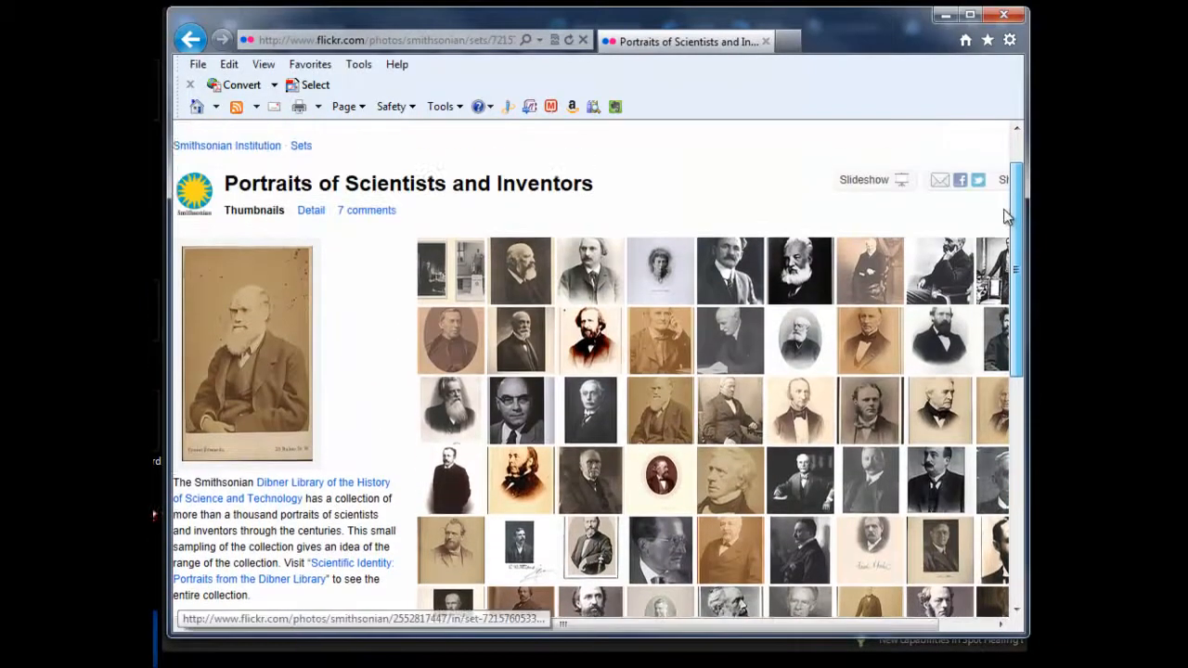
scroll(down, 3)
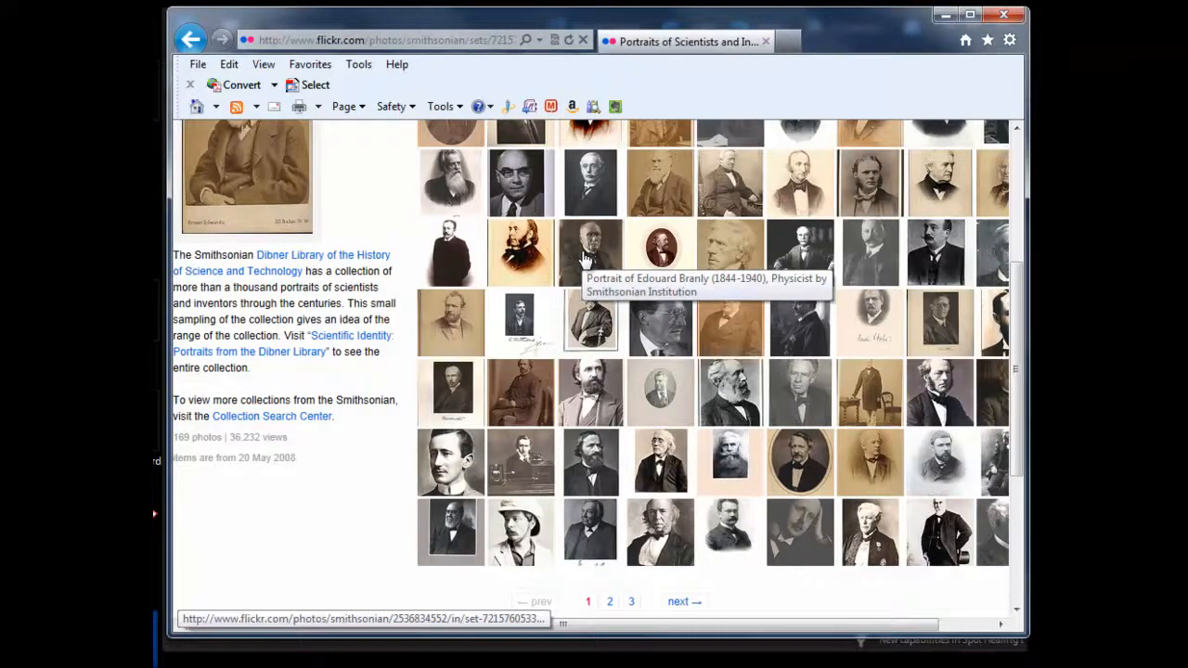
mouse_move(925, 153)
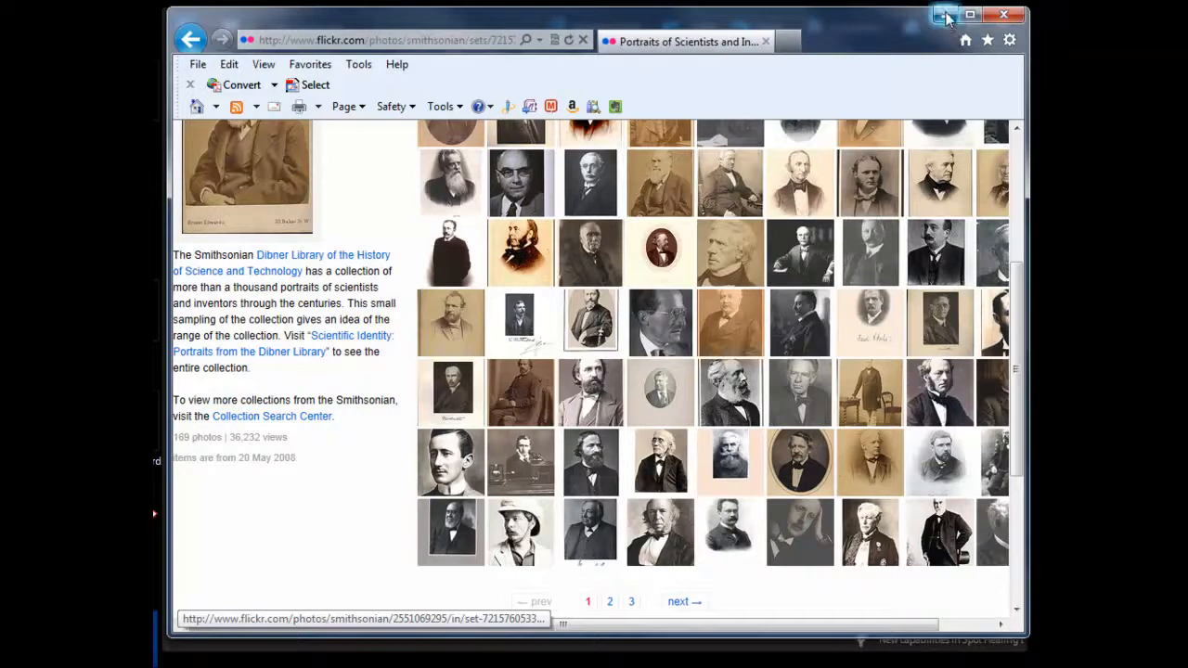
mouse_move(945, 15)
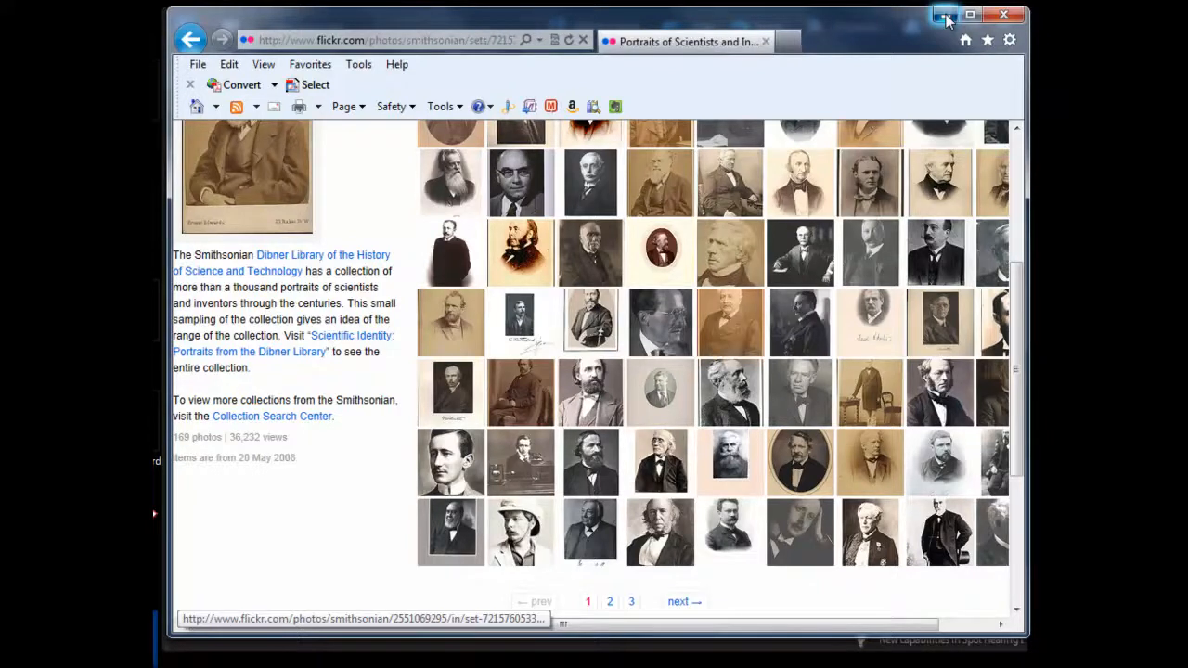
click(943, 15)
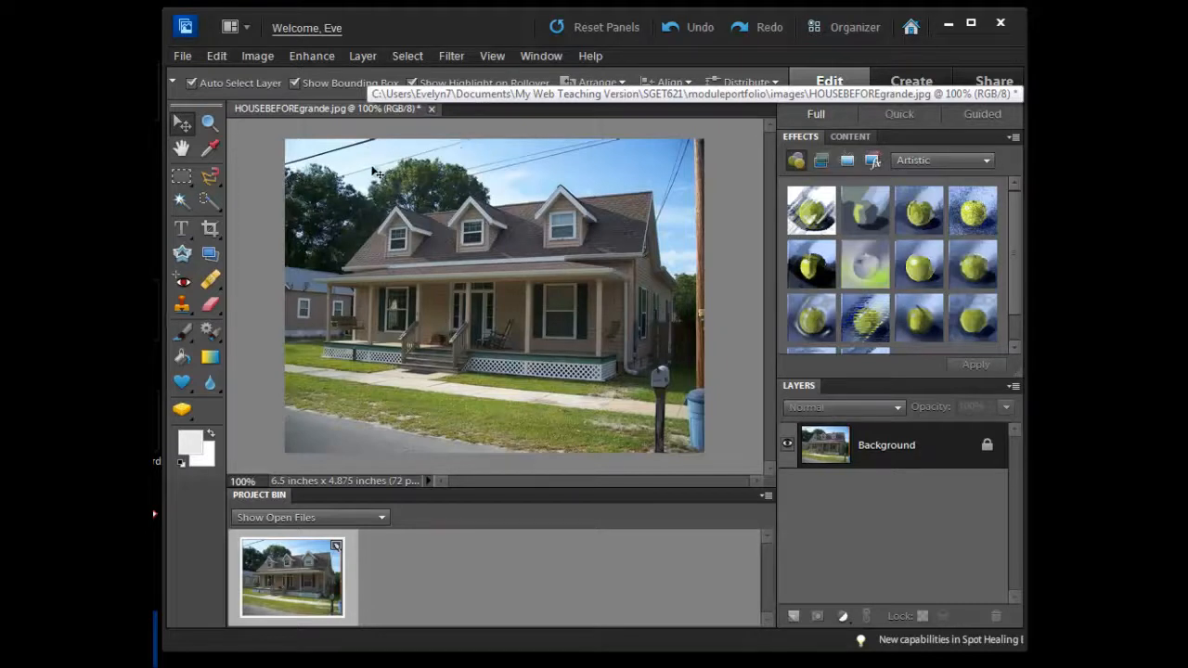
mouse_move(512, 163)
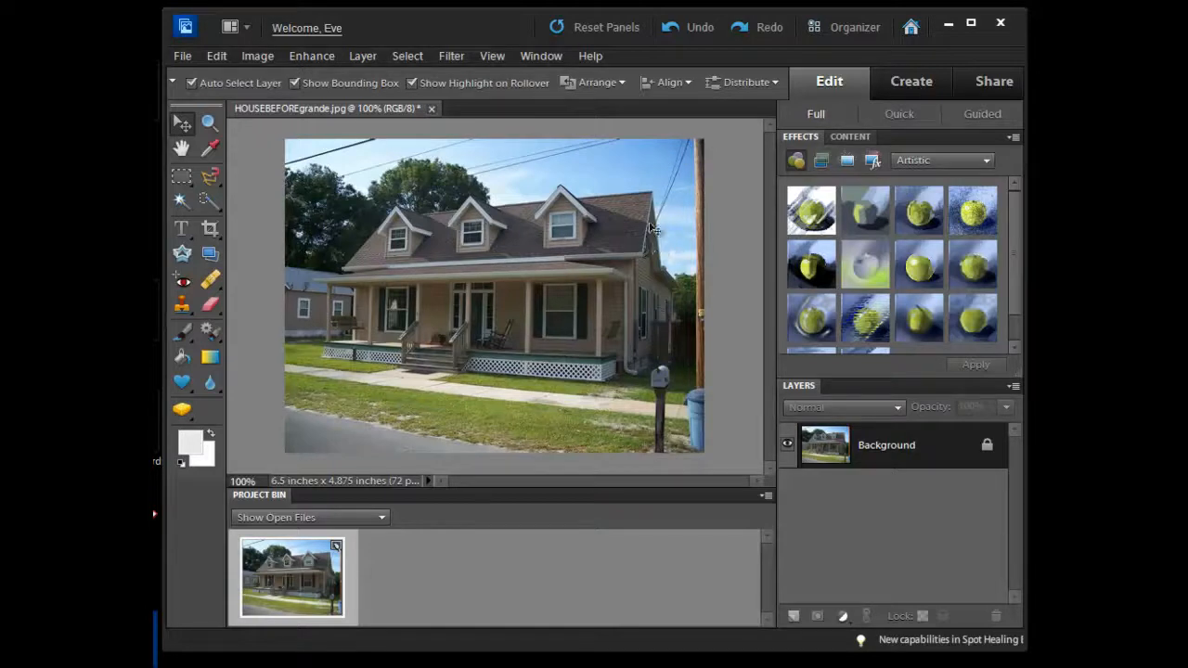
mouse_move(650, 227)
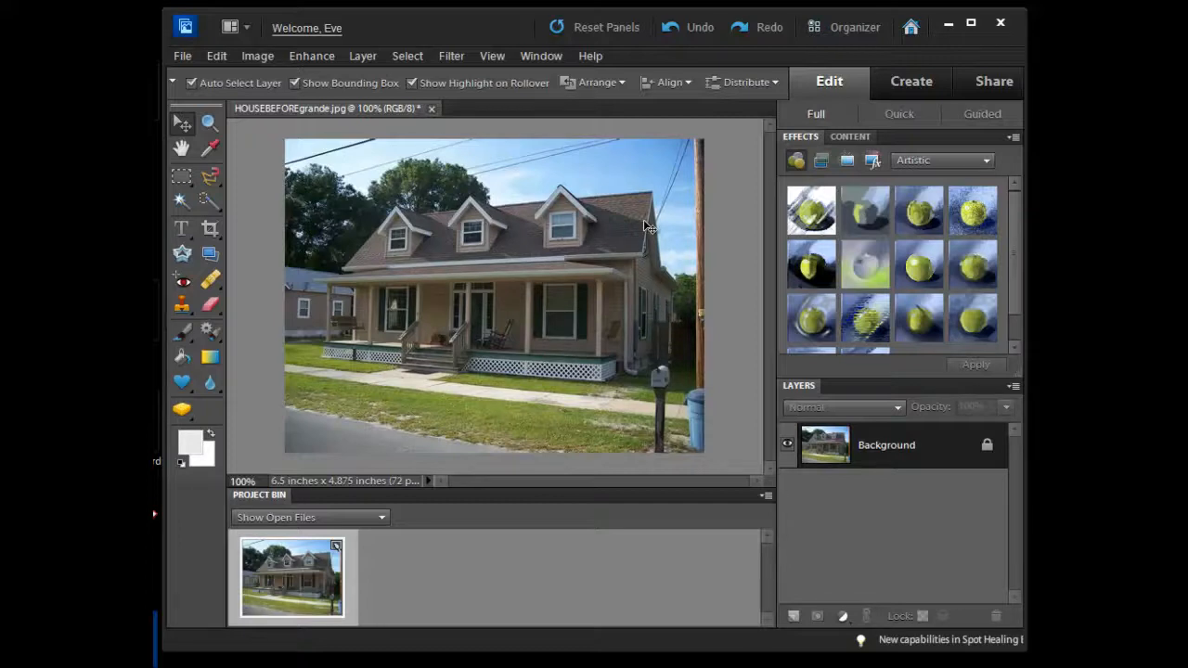
mouse_move(640, 239)
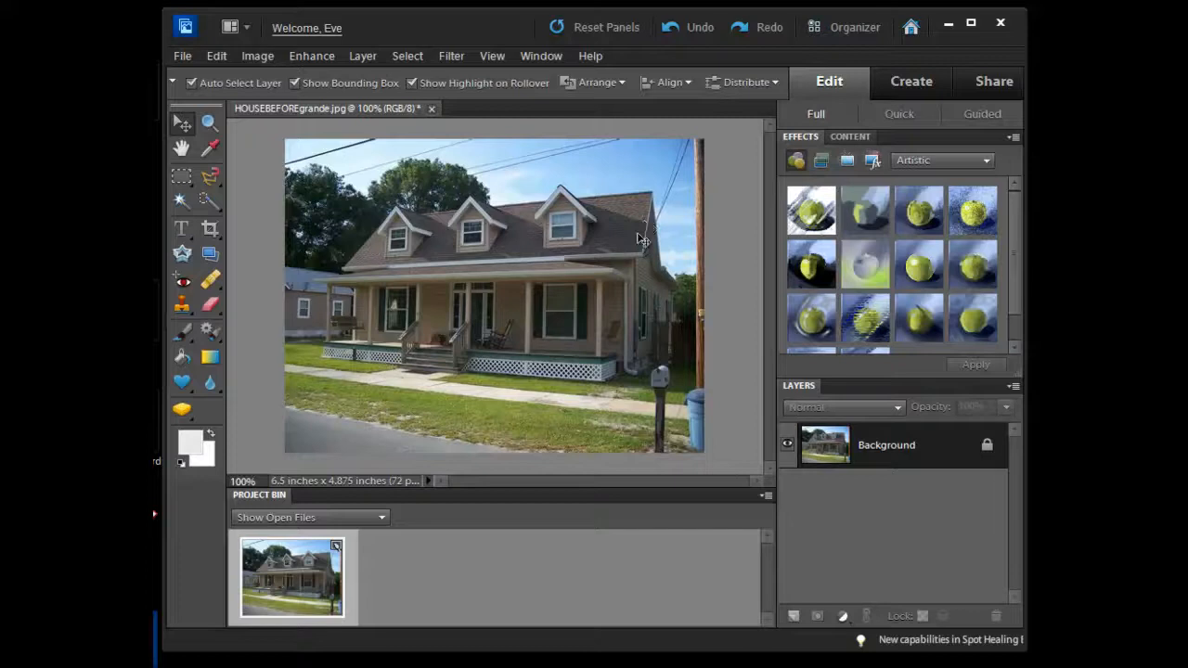
mouse_move(557, 201)
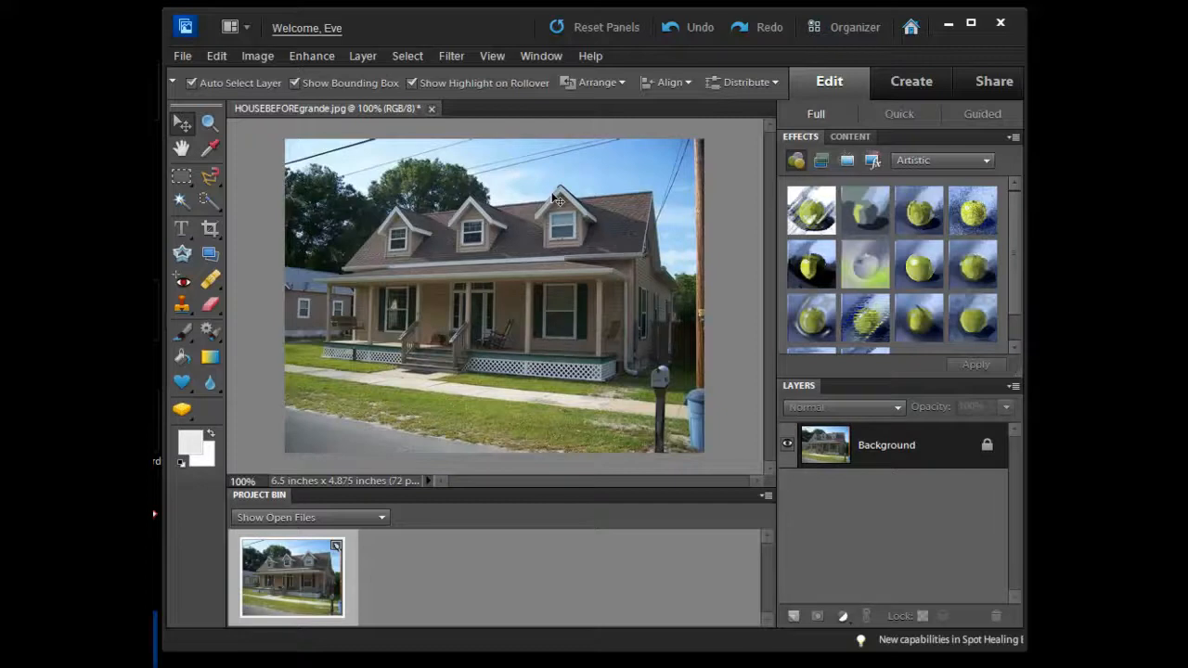
mouse_move(492, 182)
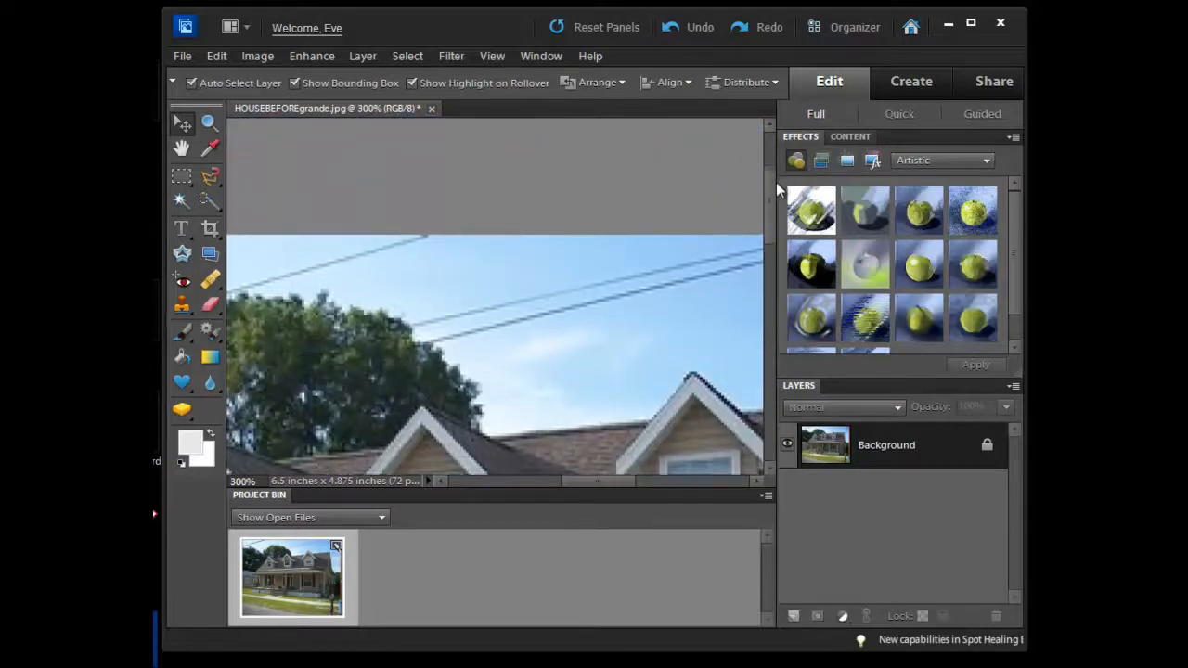
Pan the 300% view right to center the utility pole and its wires
click(492, 56)
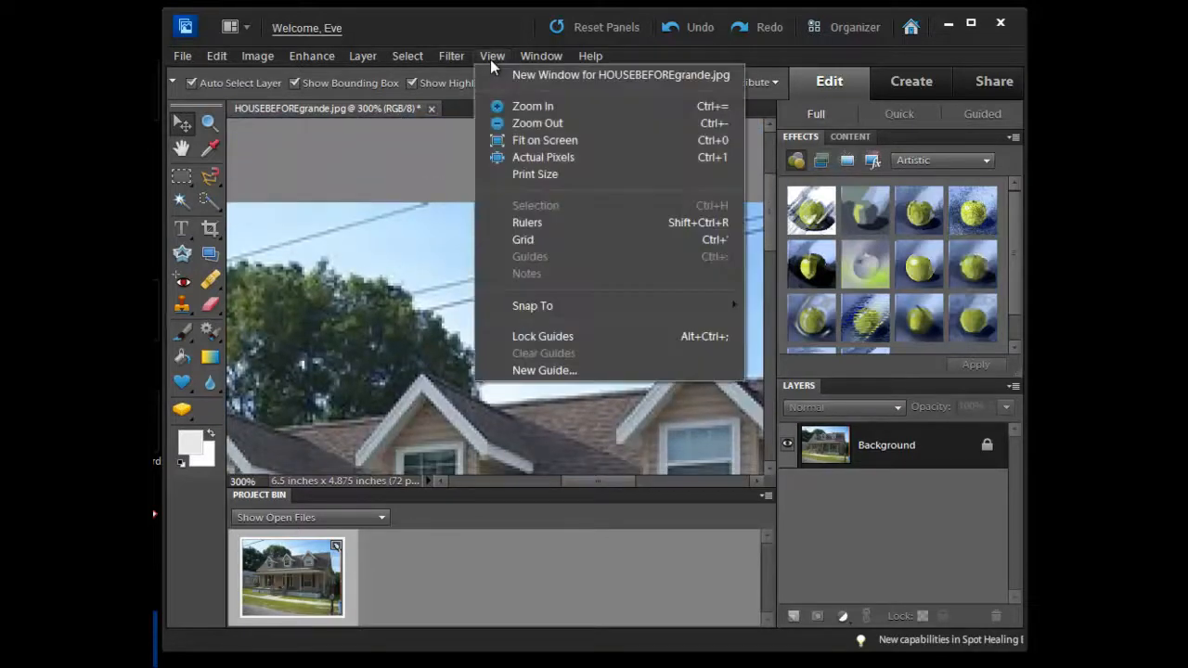
mouse_move(537, 122)
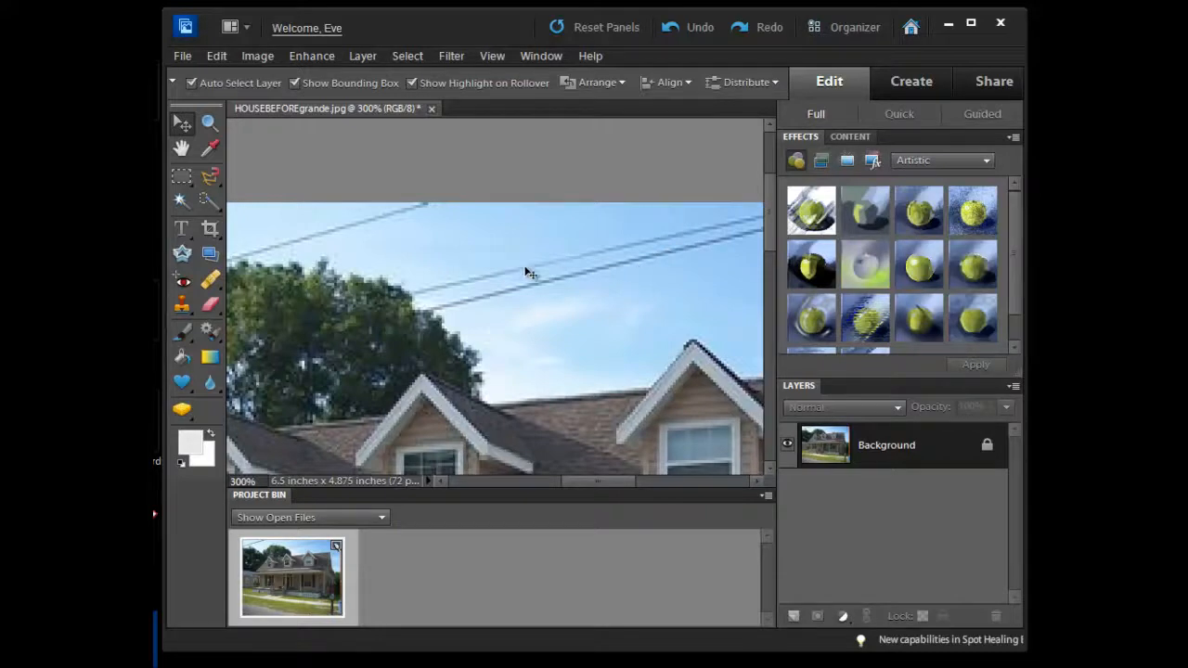
drag(598, 481, 650, 481)
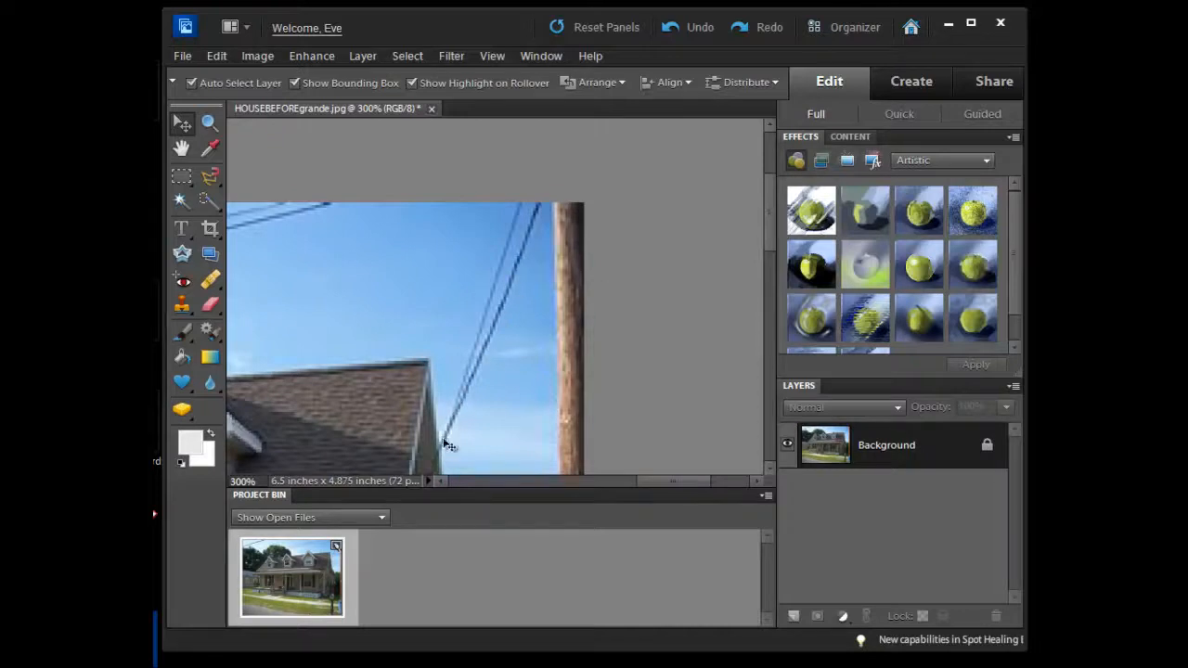
mouse_move(512, 250)
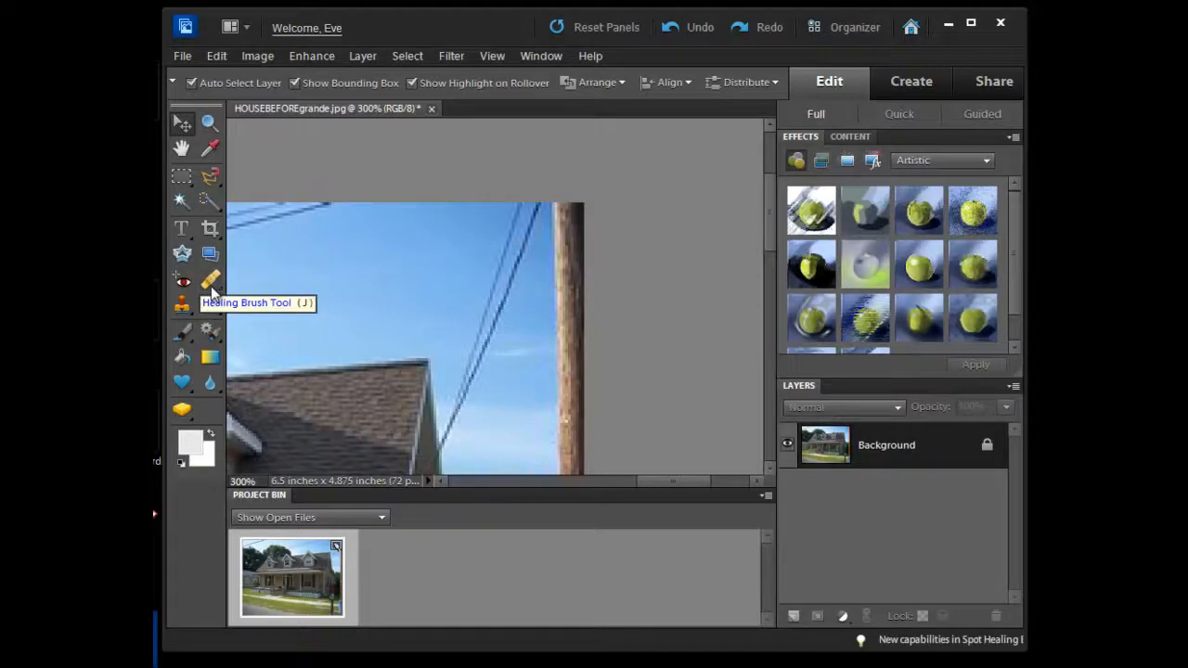
mouse_move(211, 296)
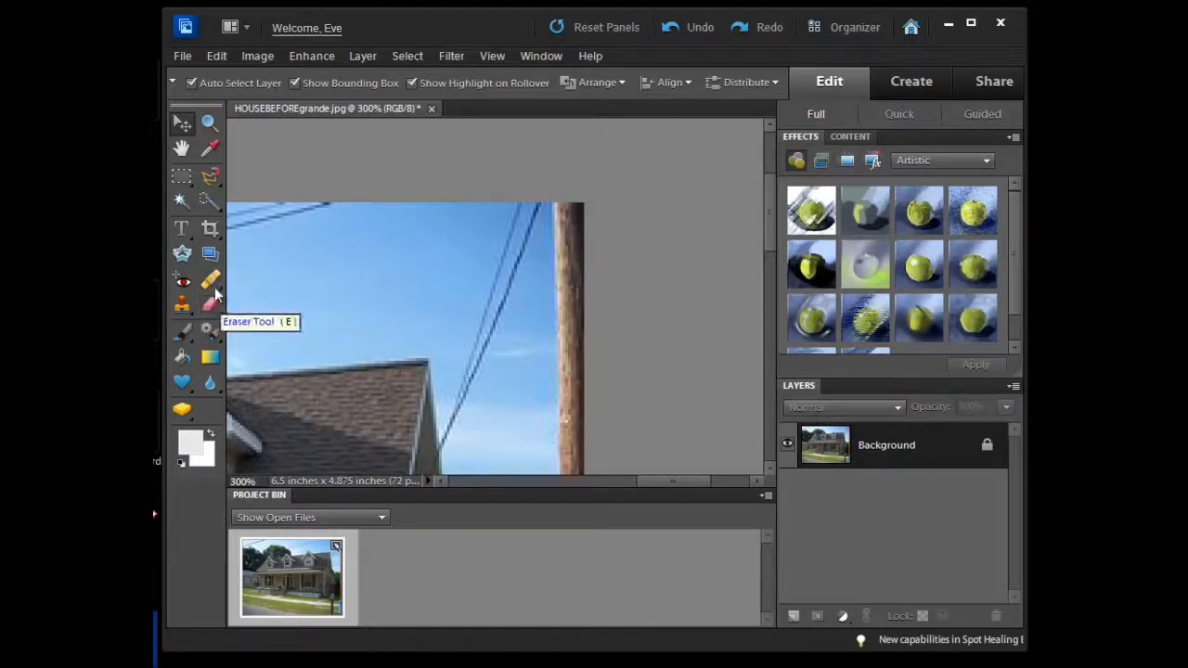
mouse_move(182, 300)
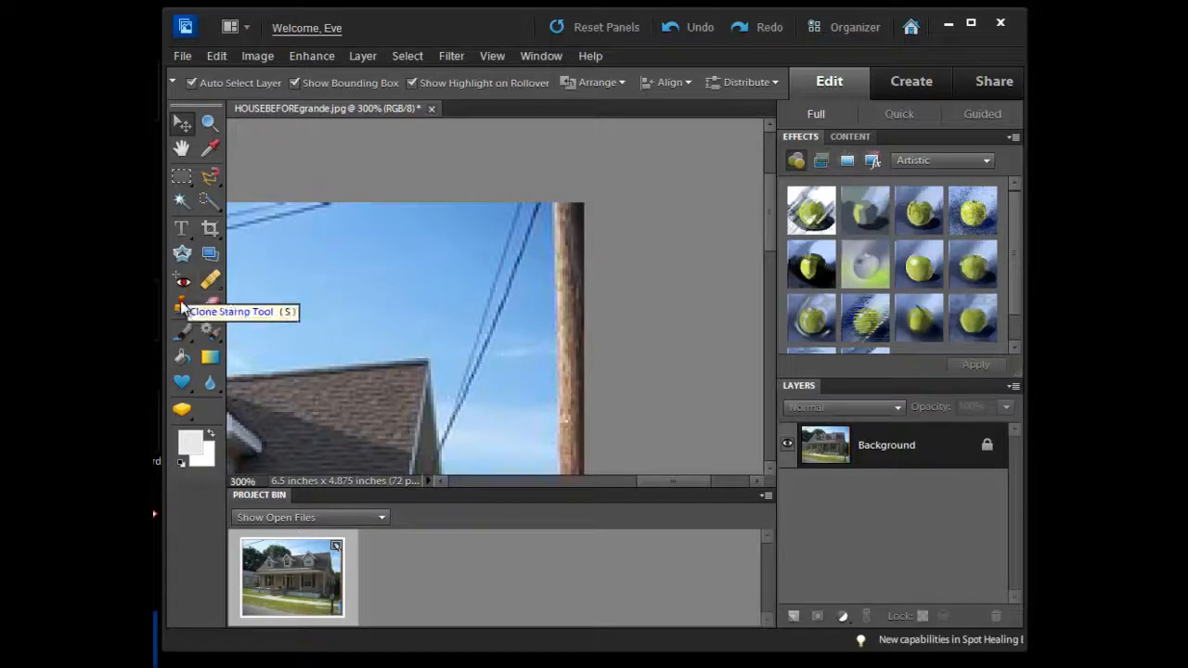
mouse_move(208, 287)
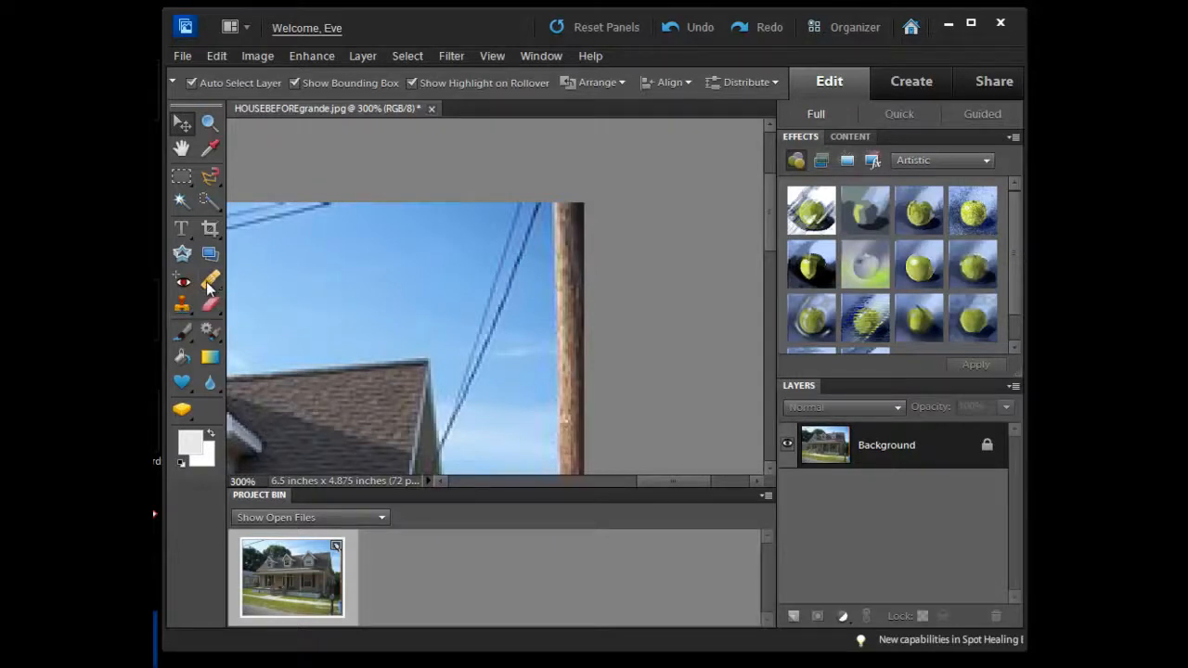
mouse_move(212, 282)
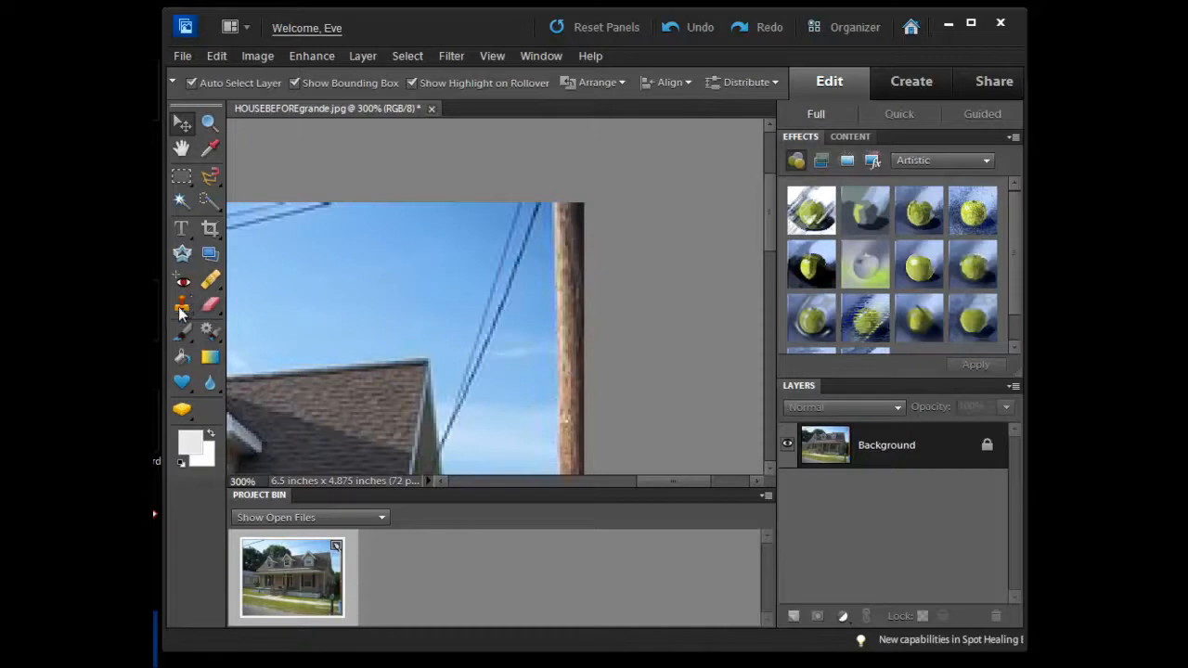
mouse_move(182, 306)
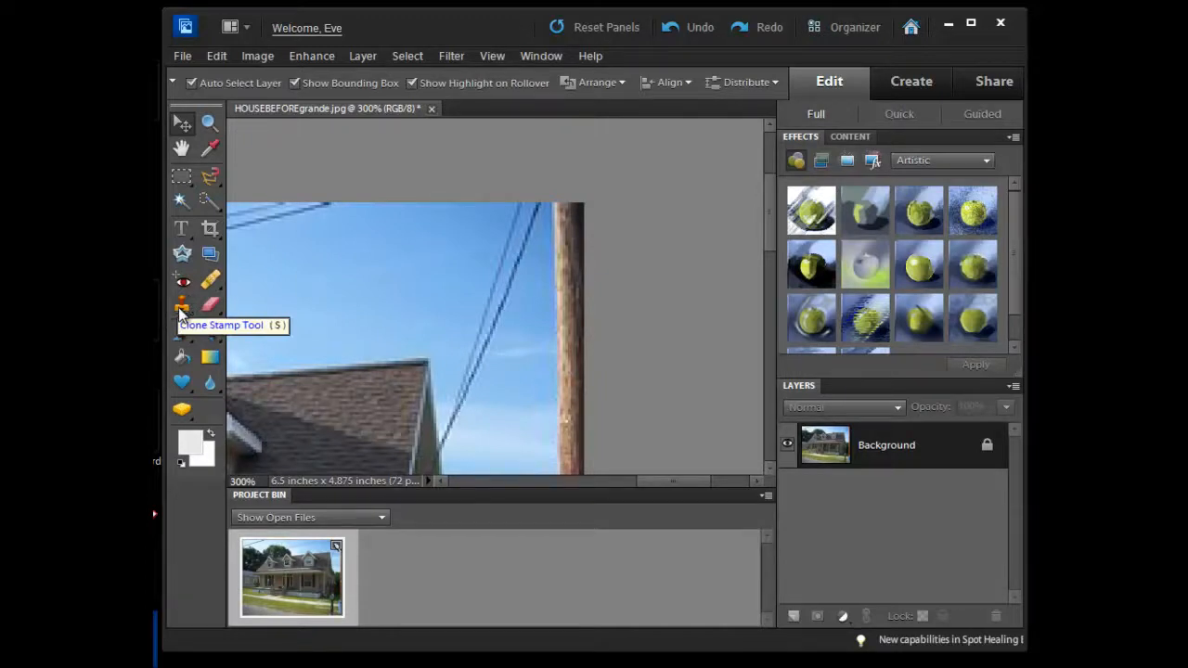
mouse_move(210, 282)
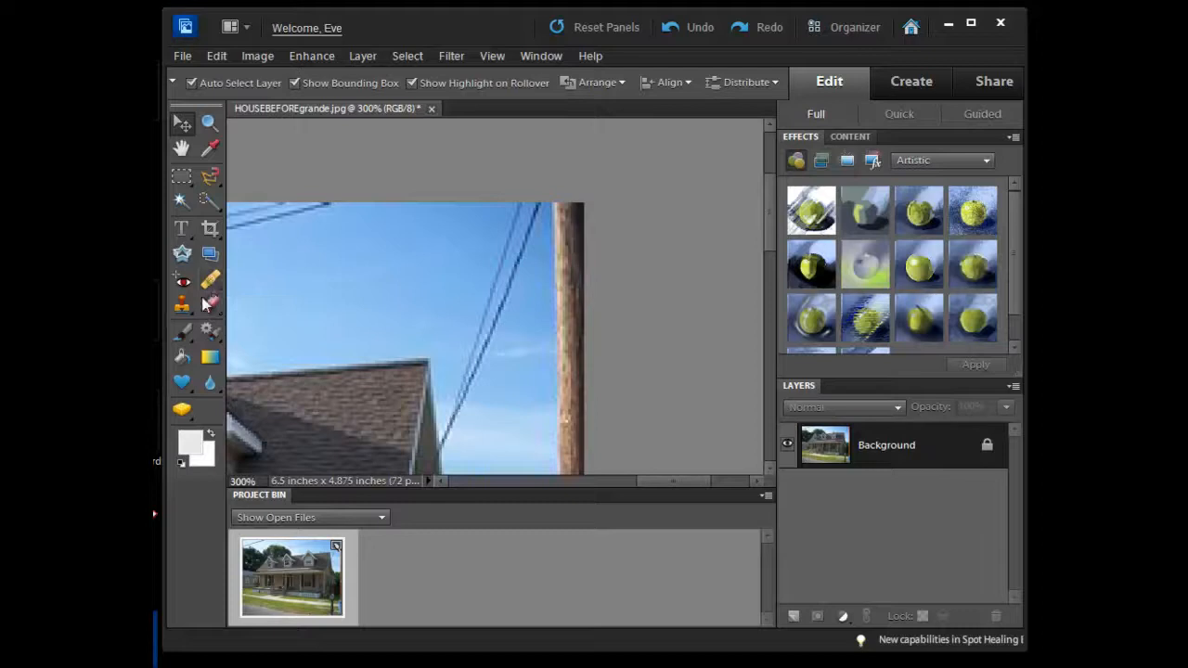
mouse_move(182, 305)
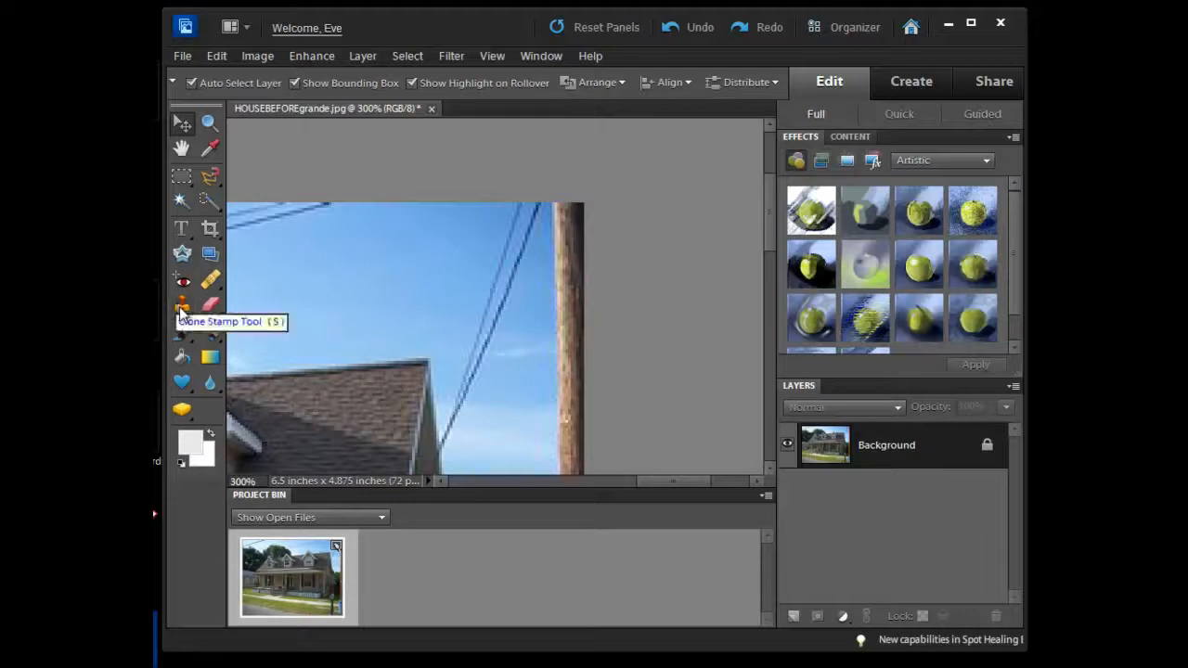
Activate the Clone Stamp tool with a 20 px brush from the presets
click(182, 306)
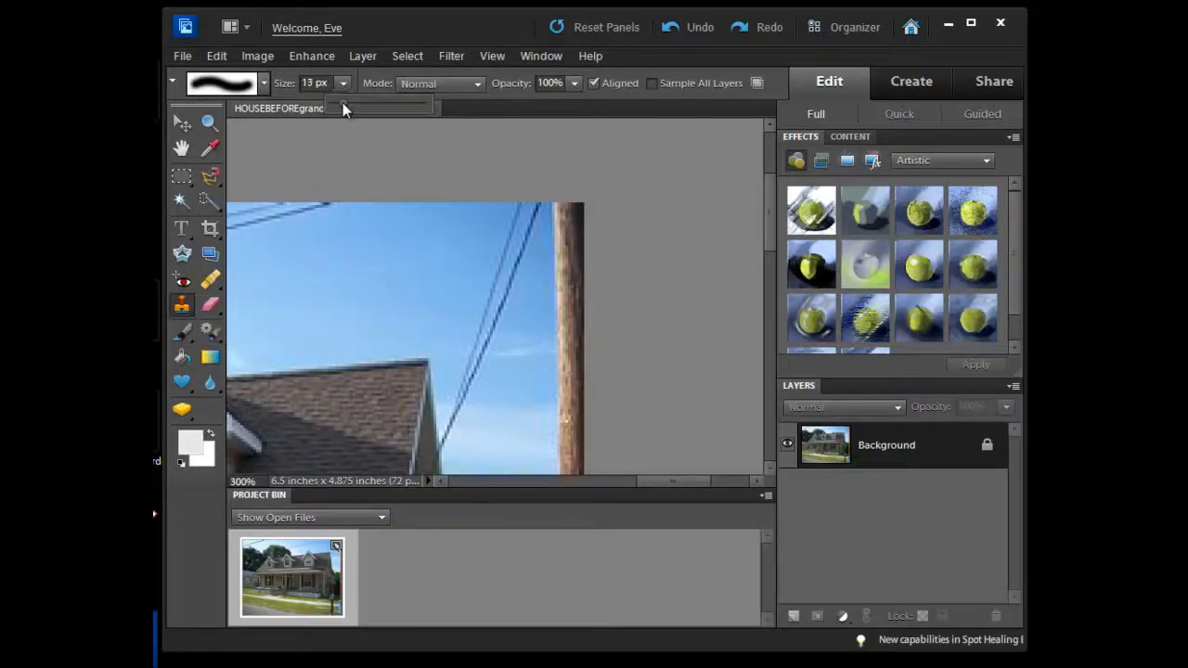
click(264, 83)
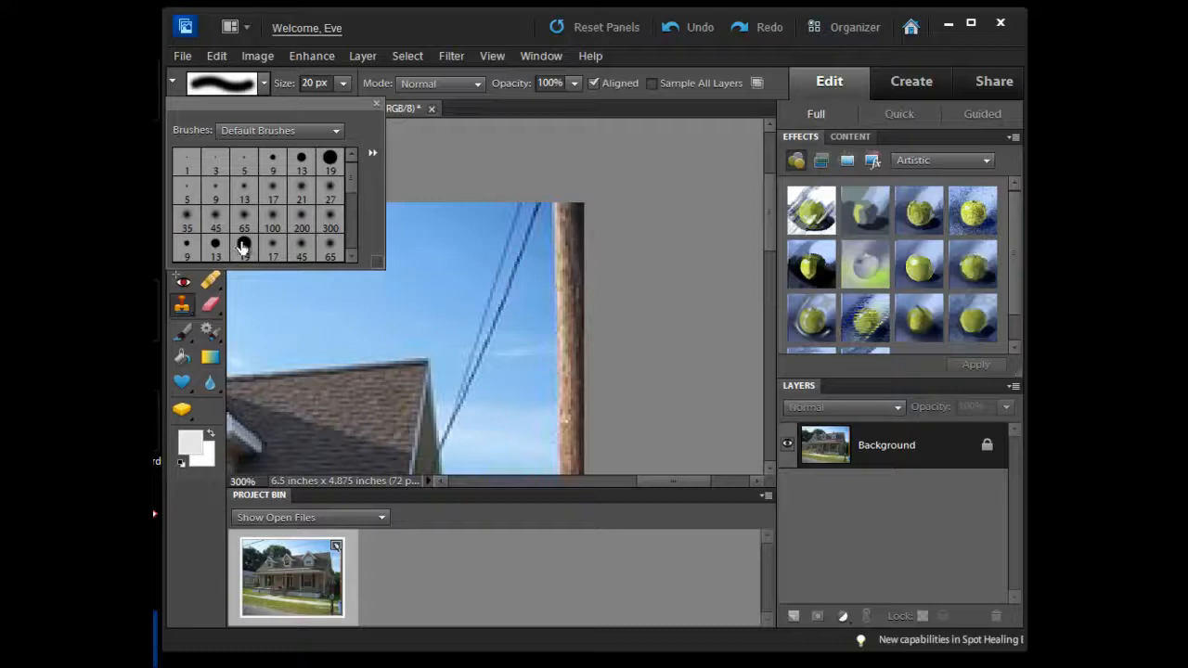
mouse_move(245, 215)
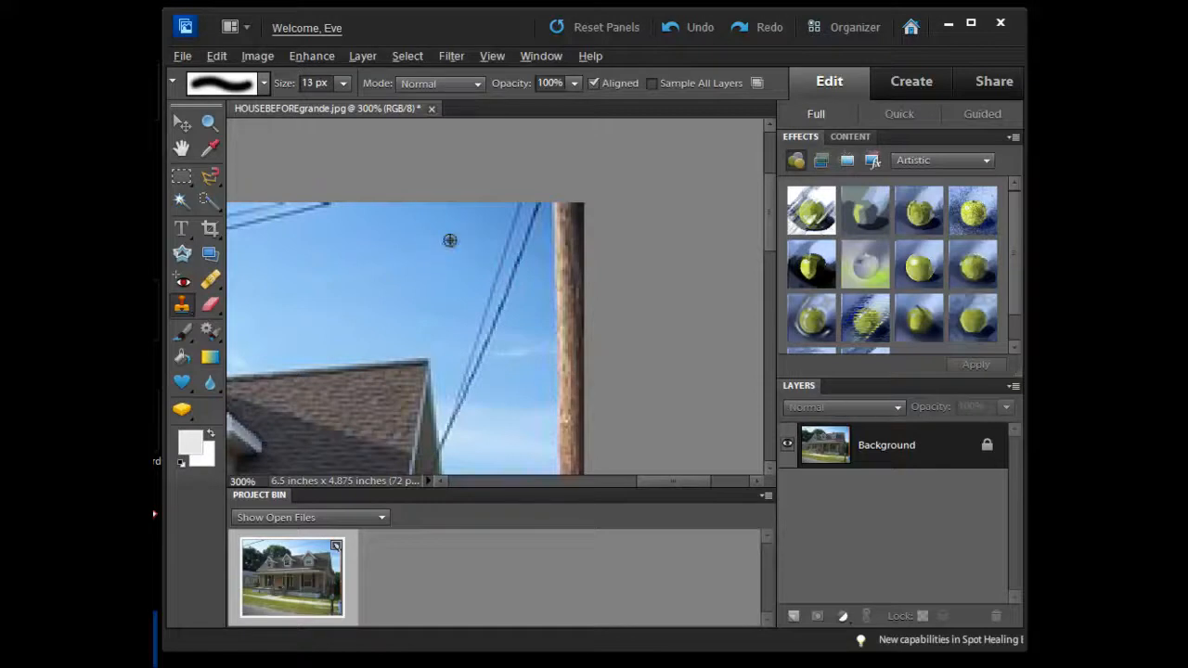
mouse_move(449, 227)
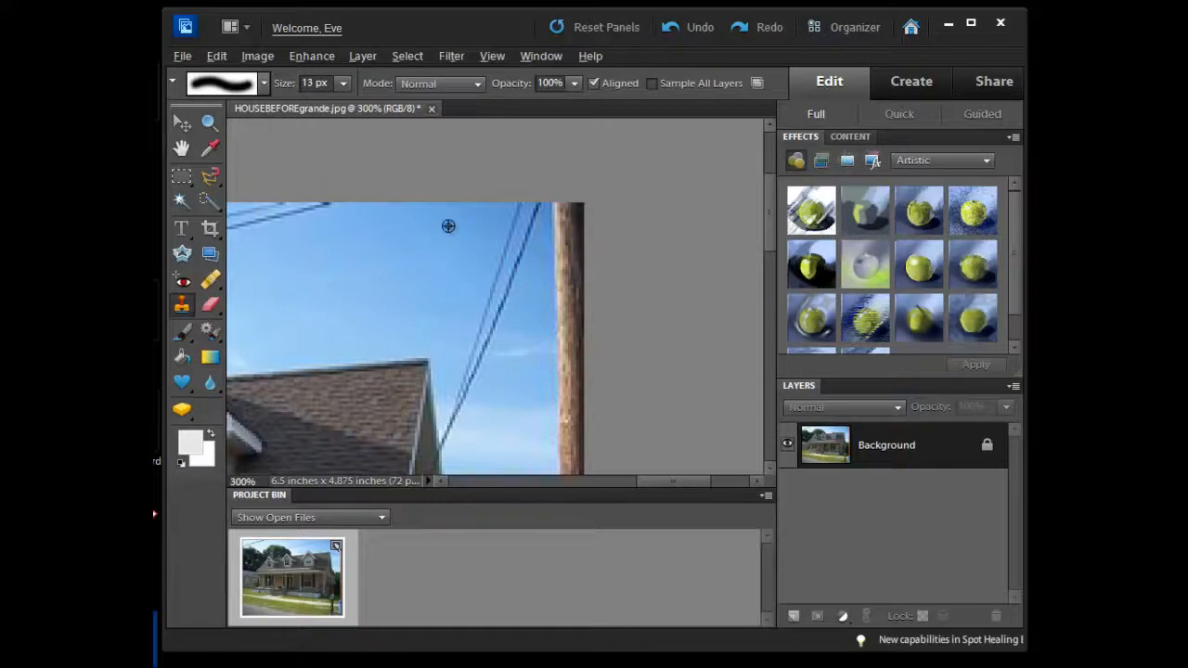
mouse_move(453, 234)
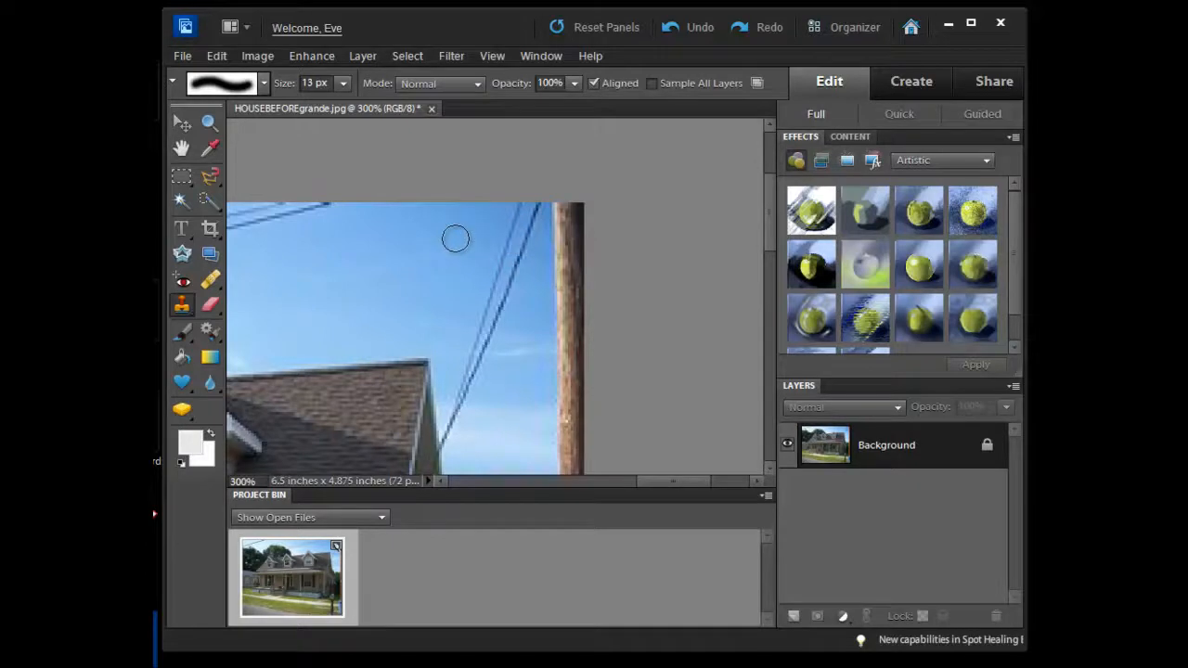
mouse_move(418, 234)
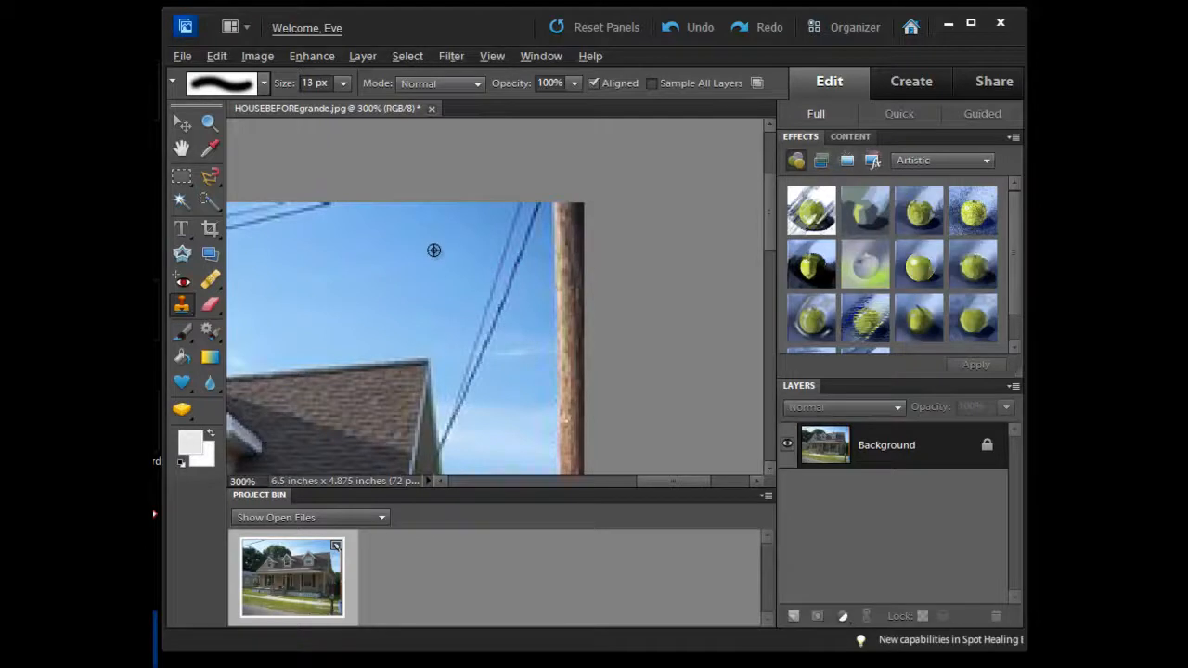
mouse_move(435, 249)
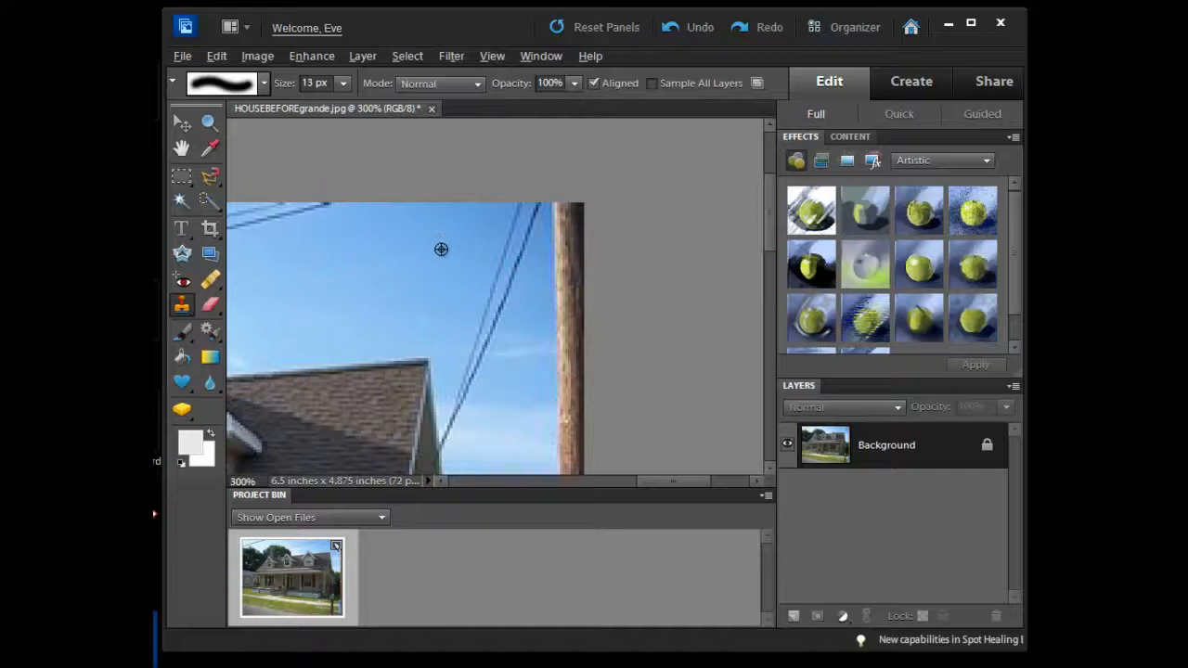
mouse_move(439, 241)
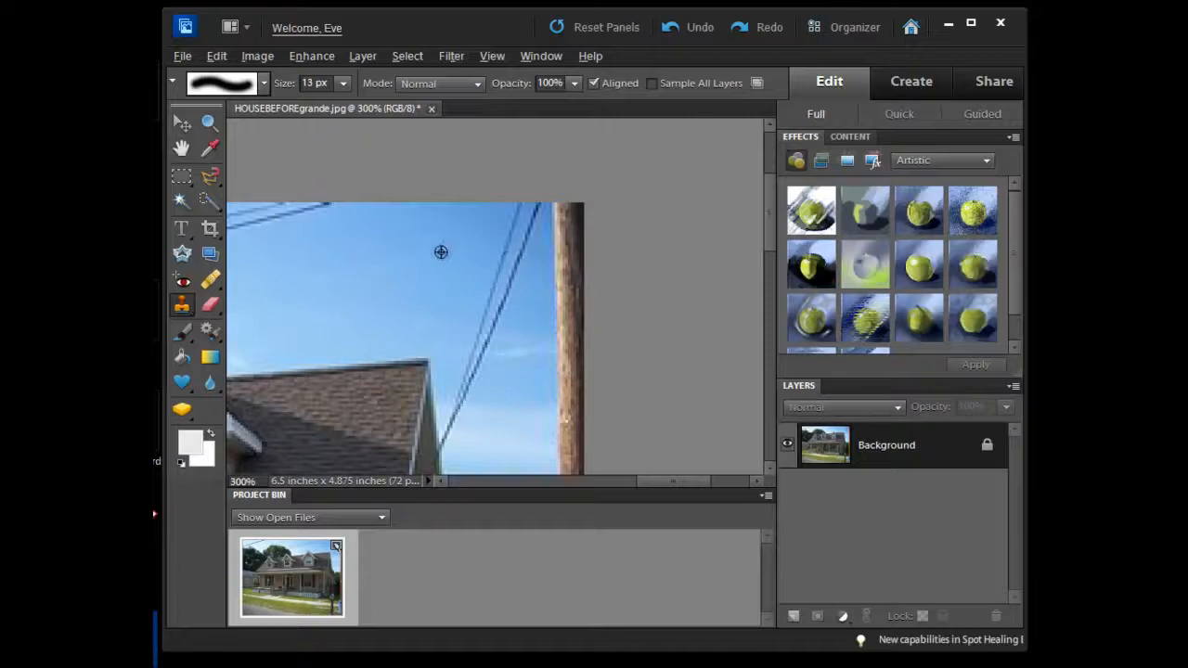
mouse_move(442, 247)
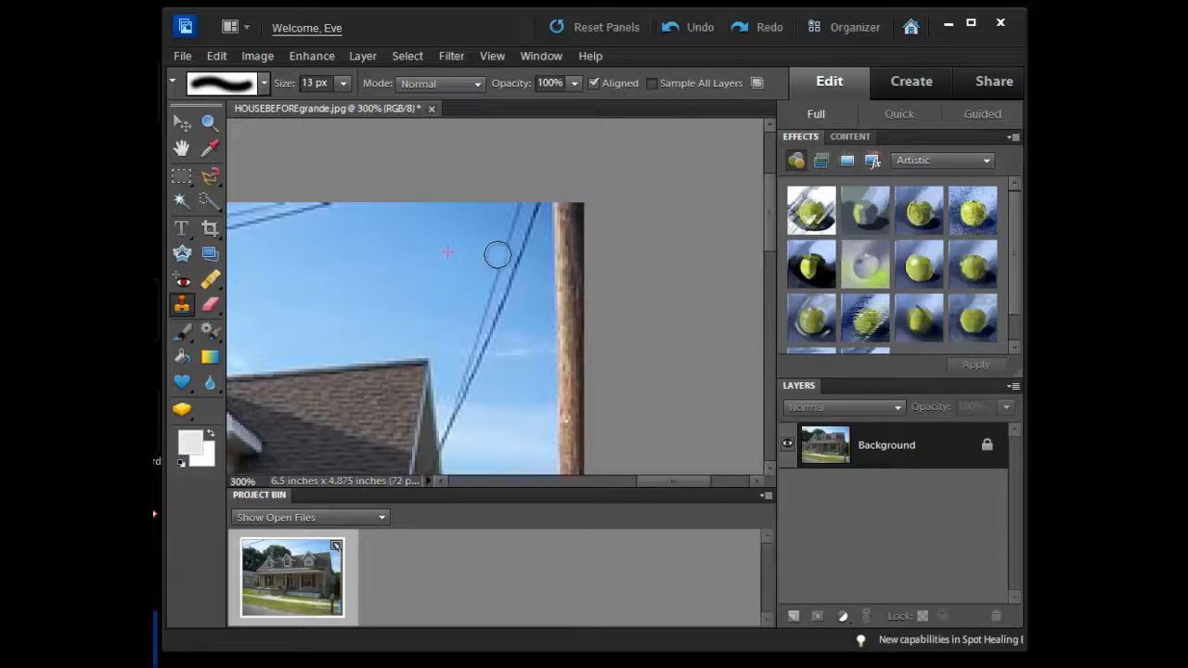
mouse_move(516, 260)
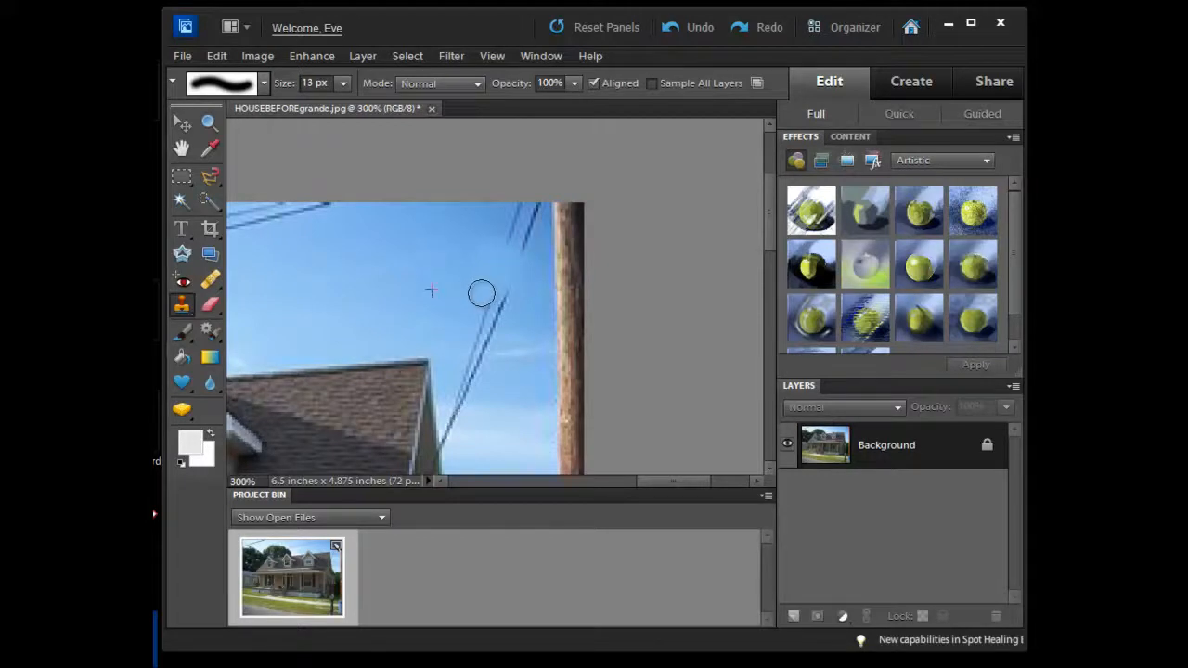
mouse_move(513, 271)
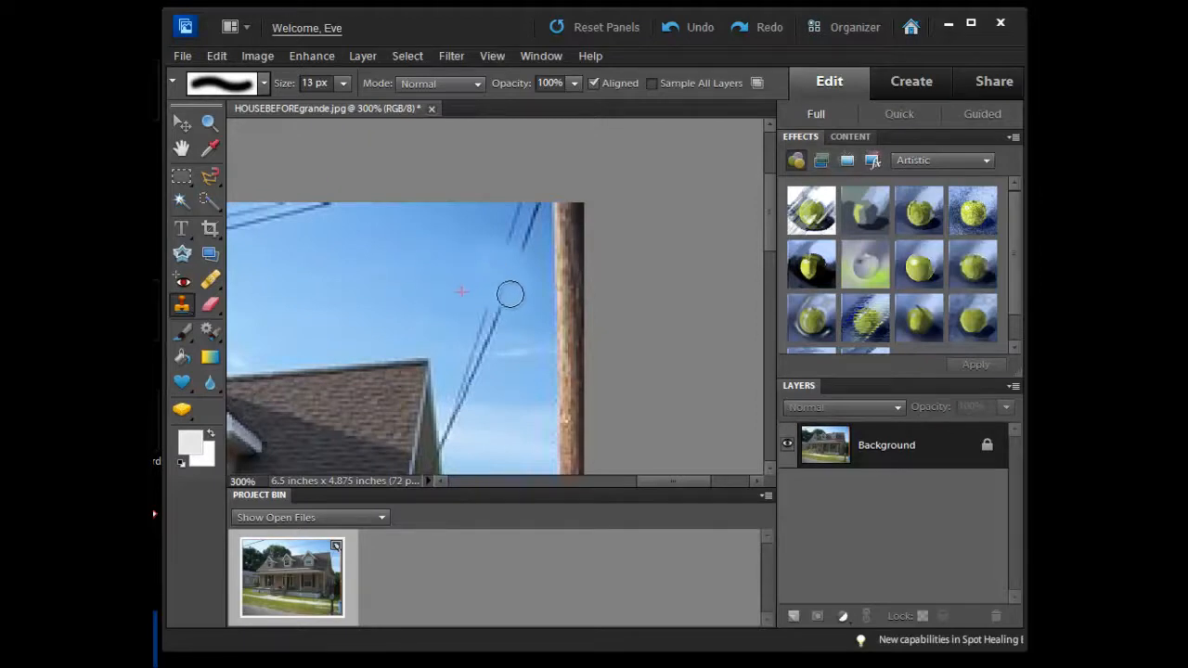
mouse_move(524, 320)
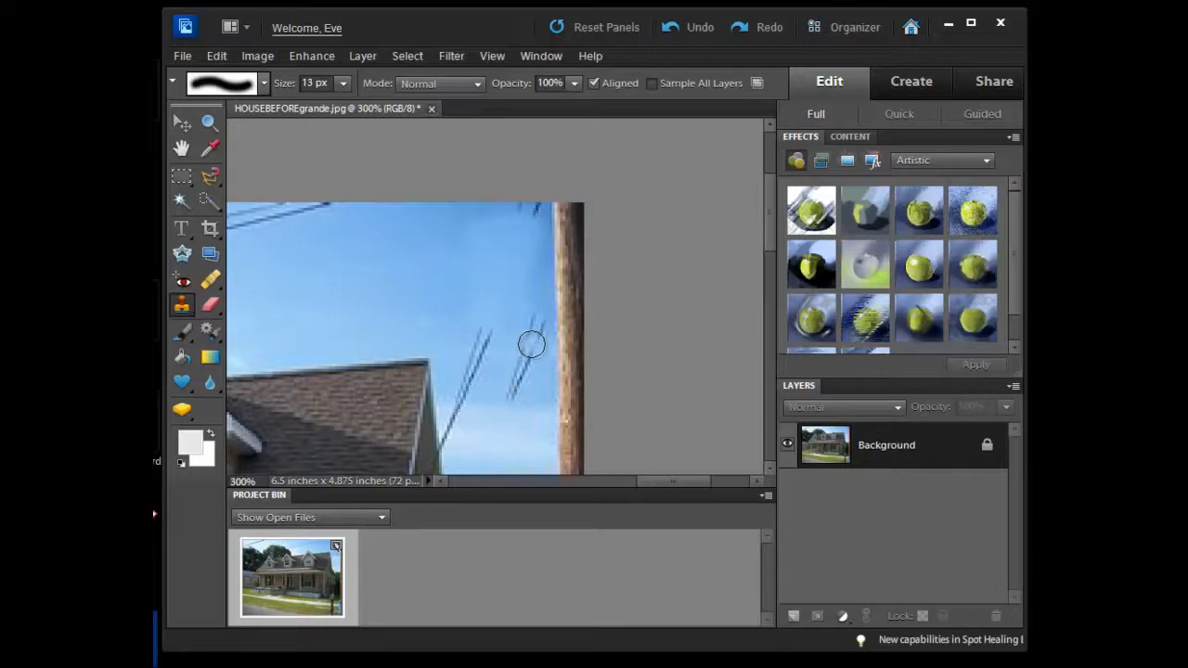
mouse_move(694, 486)
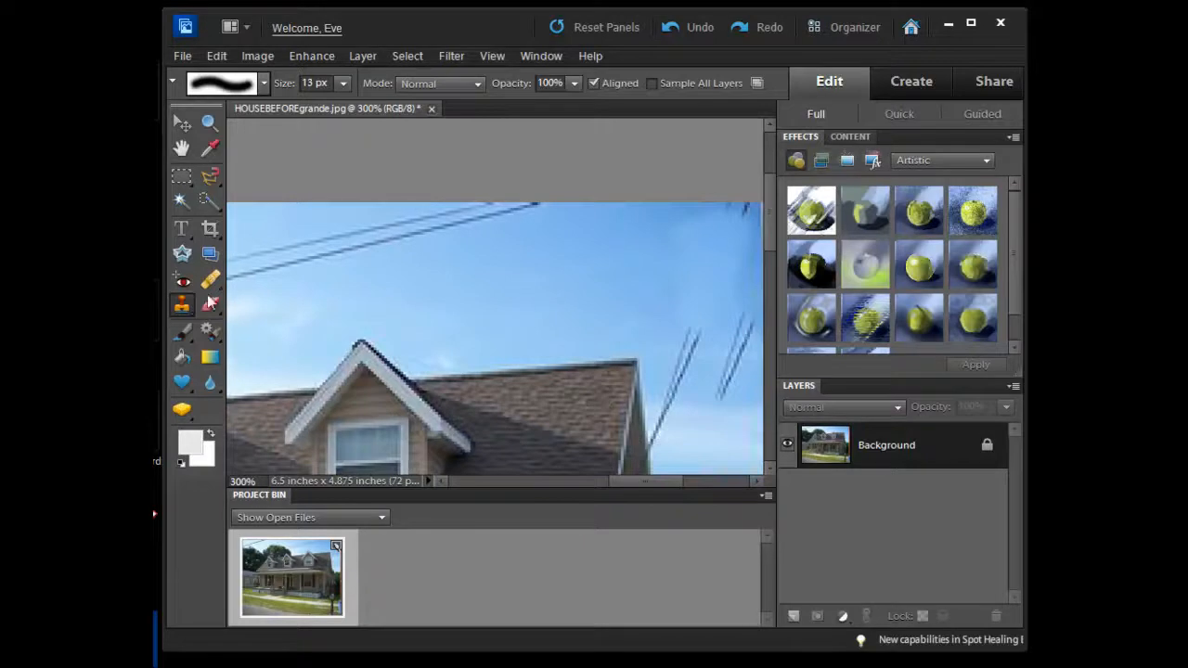
Switch from the Clone Stamp to the Healing Brush tool
click(210, 280)
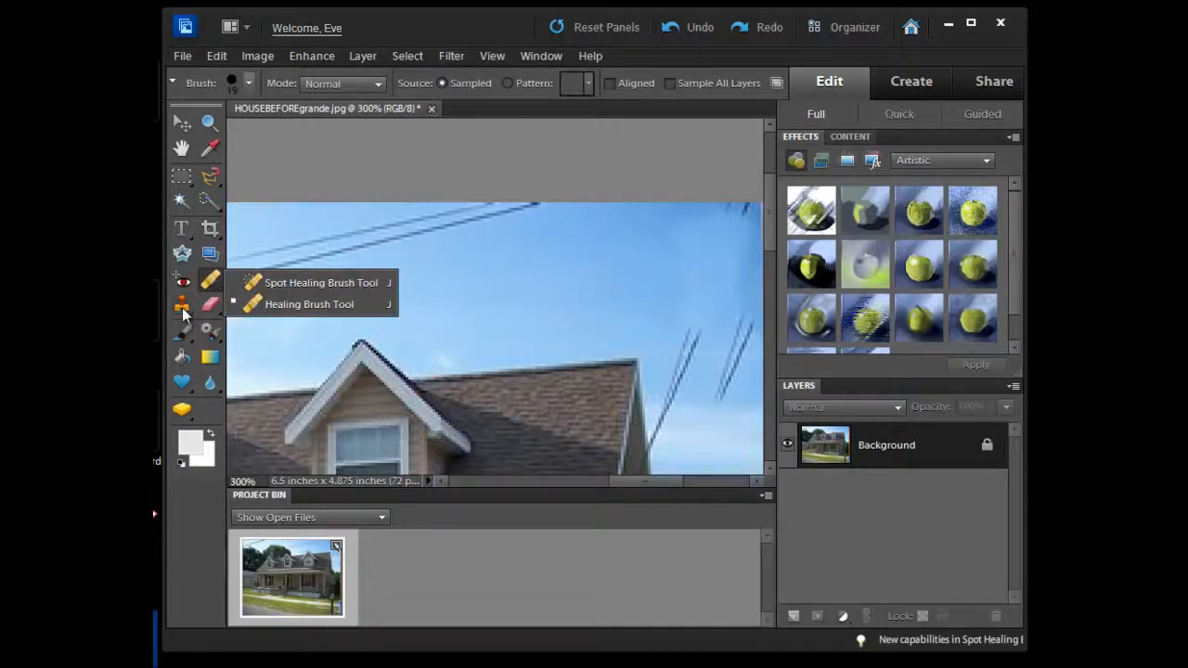
mouse_move(587, 258)
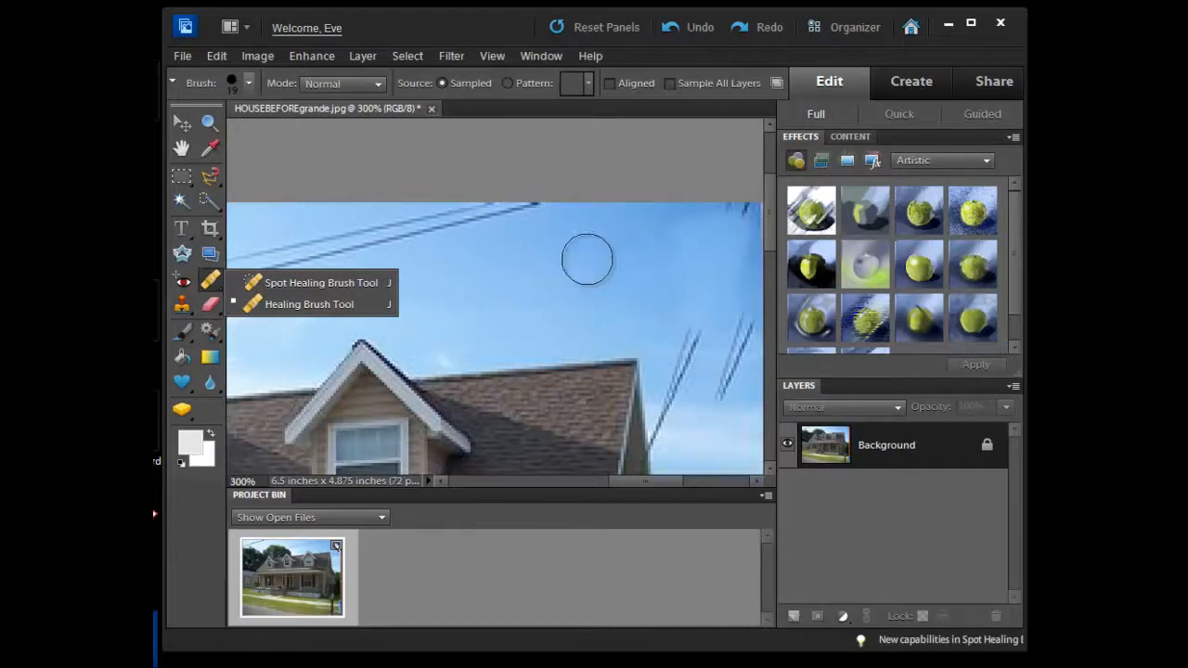
mouse_move(597, 255)
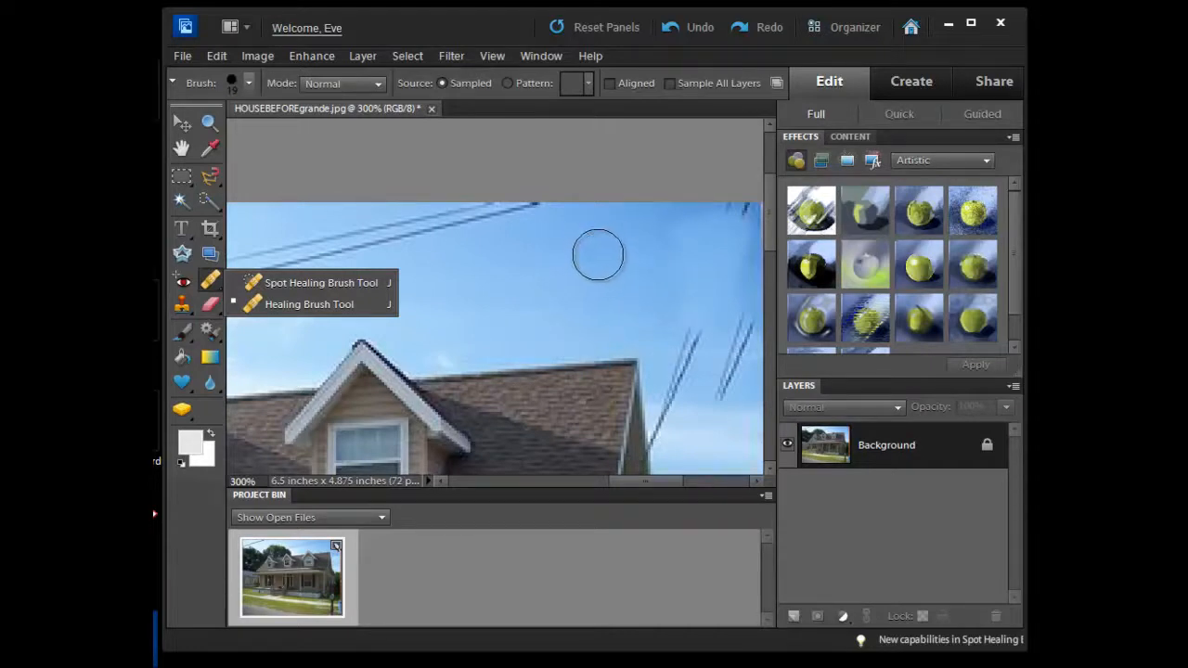
mouse_move(715, 245)
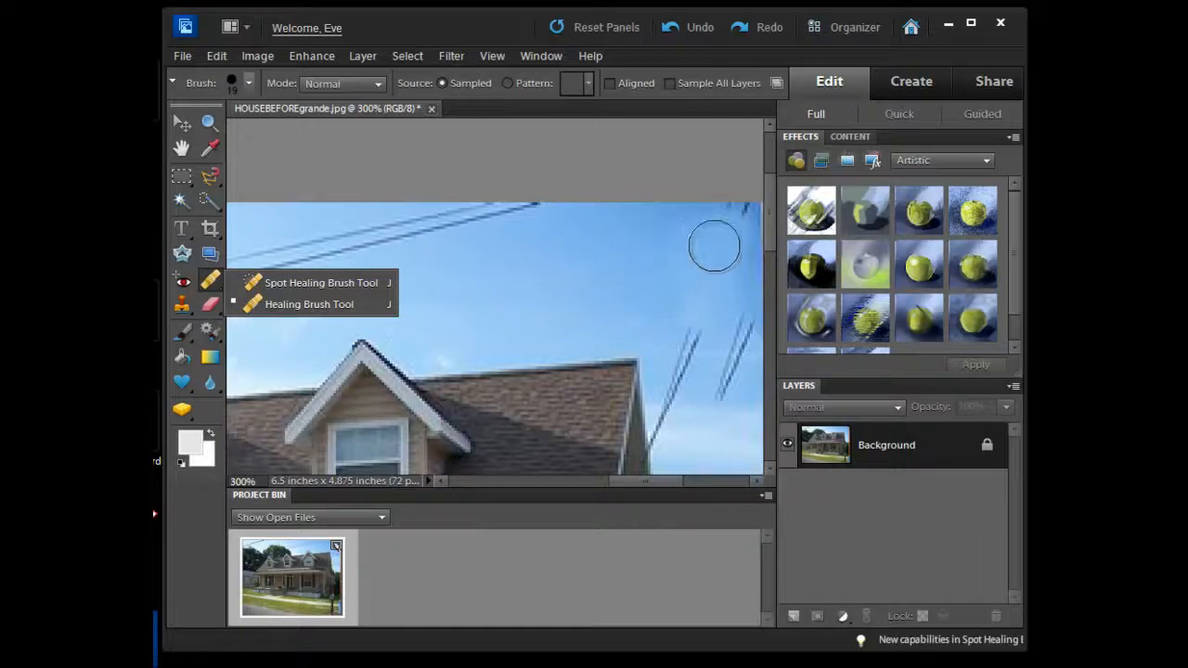
mouse_move(696, 293)
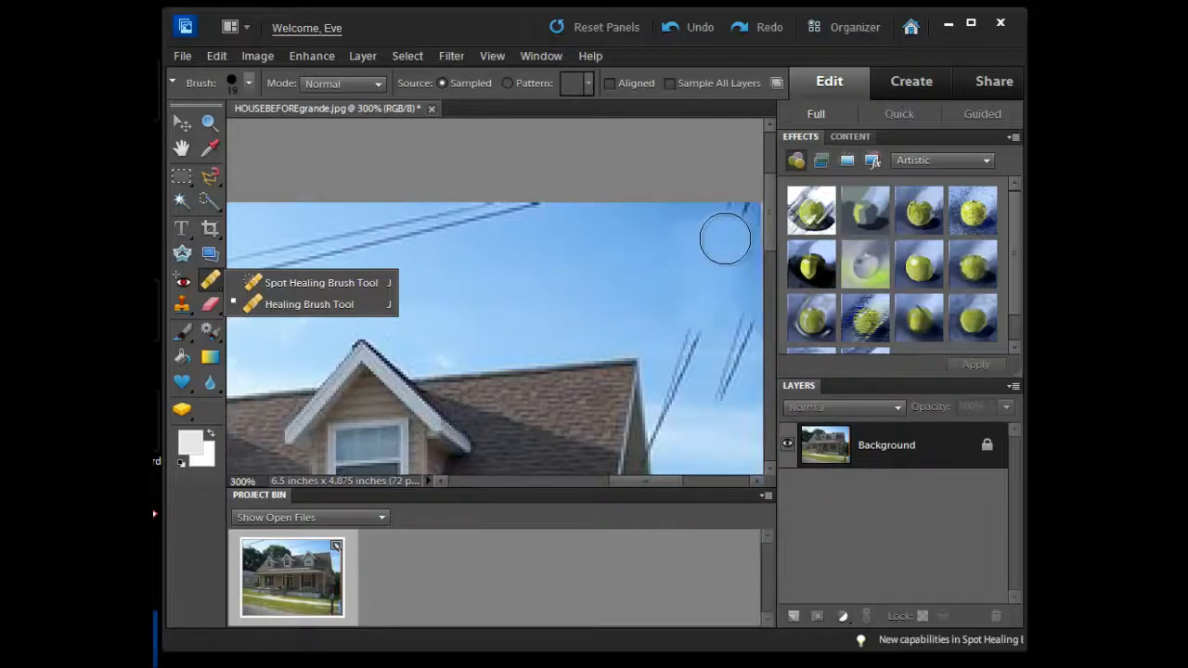
mouse_move(694, 267)
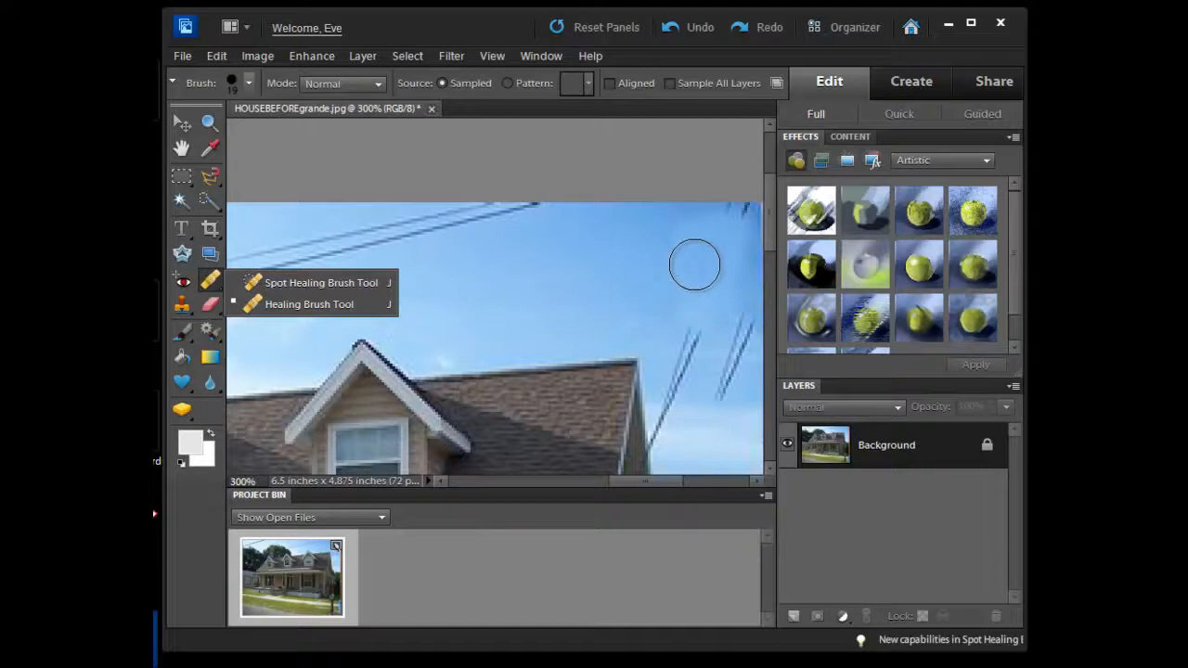
mouse_move(701, 249)
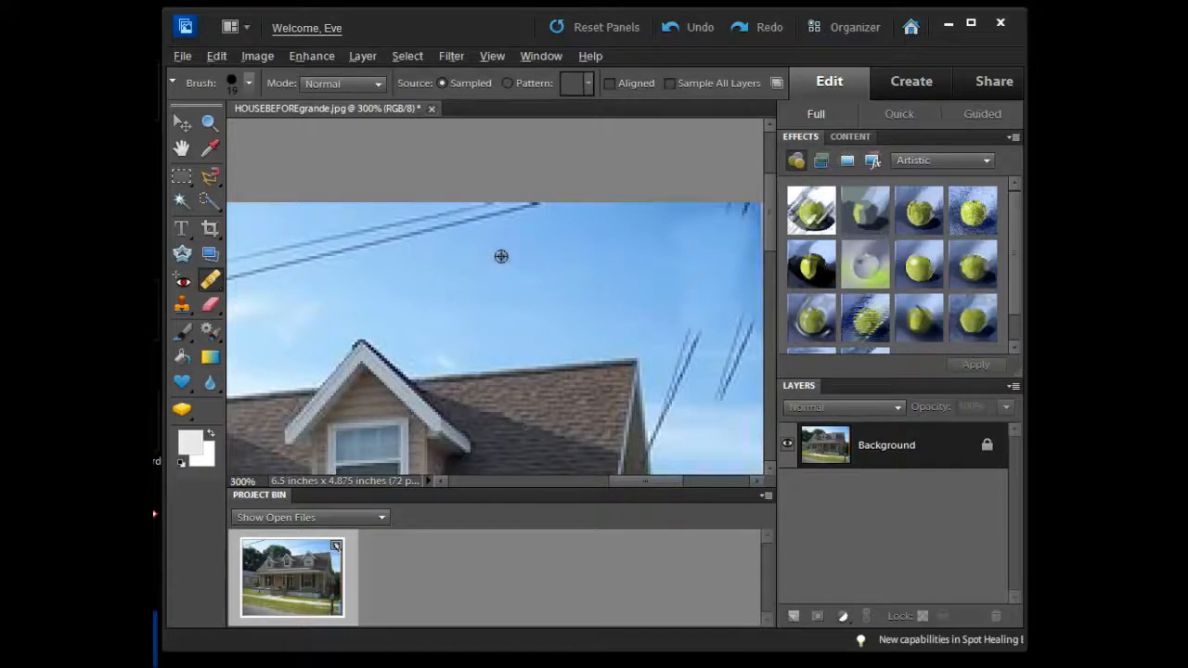
mouse_move(507, 253)
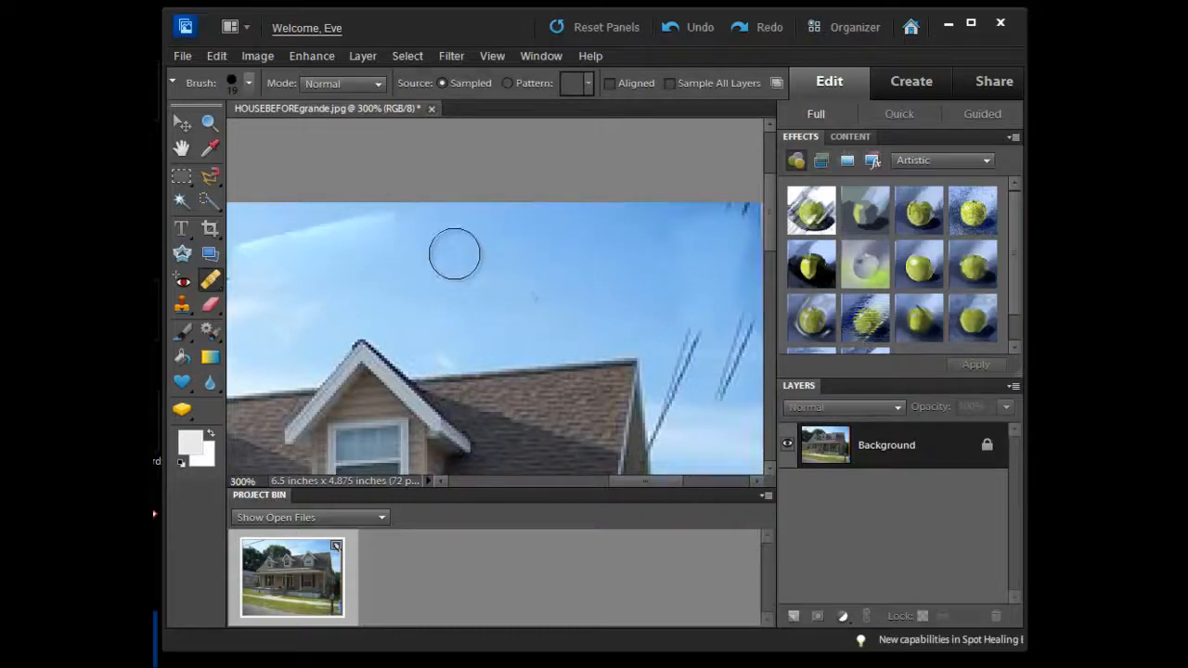
mouse_move(325, 221)
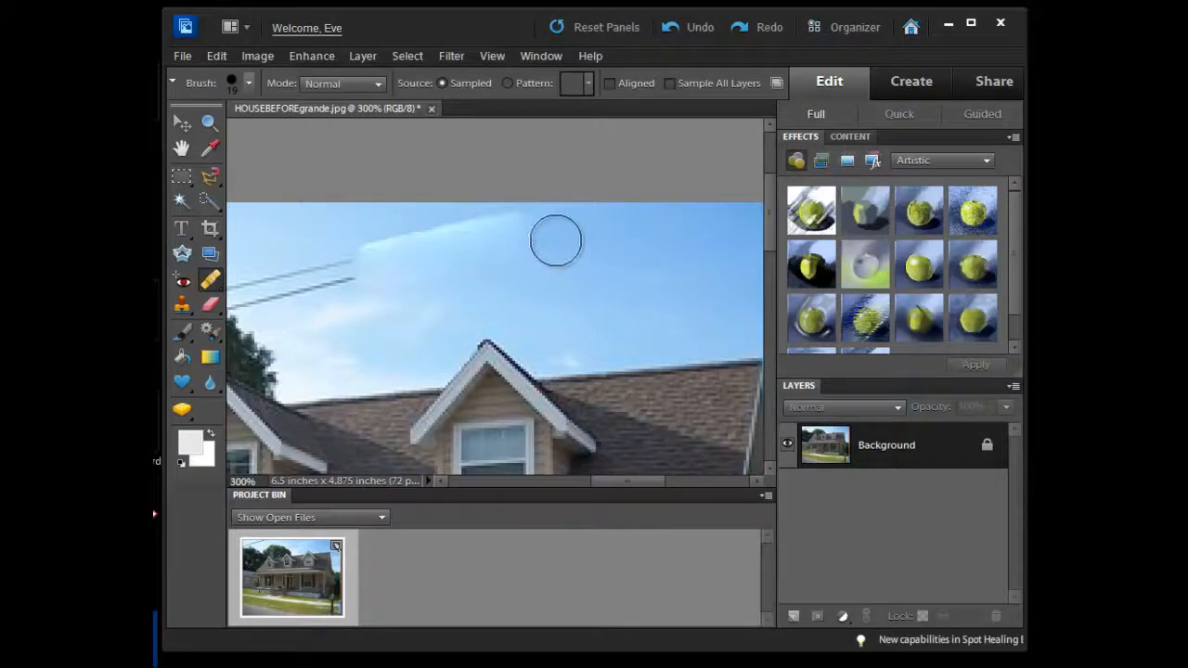
Adjust the Healing Brush options for clearing the remaining sky wires
click(232, 81)
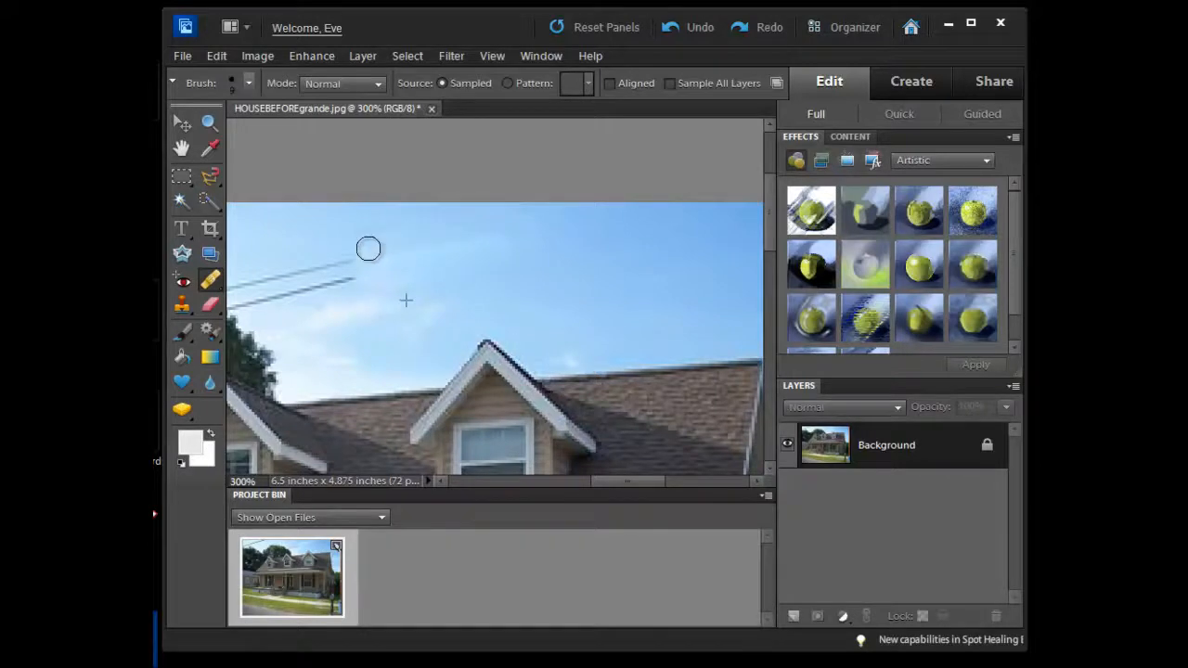
mouse_move(369, 263)
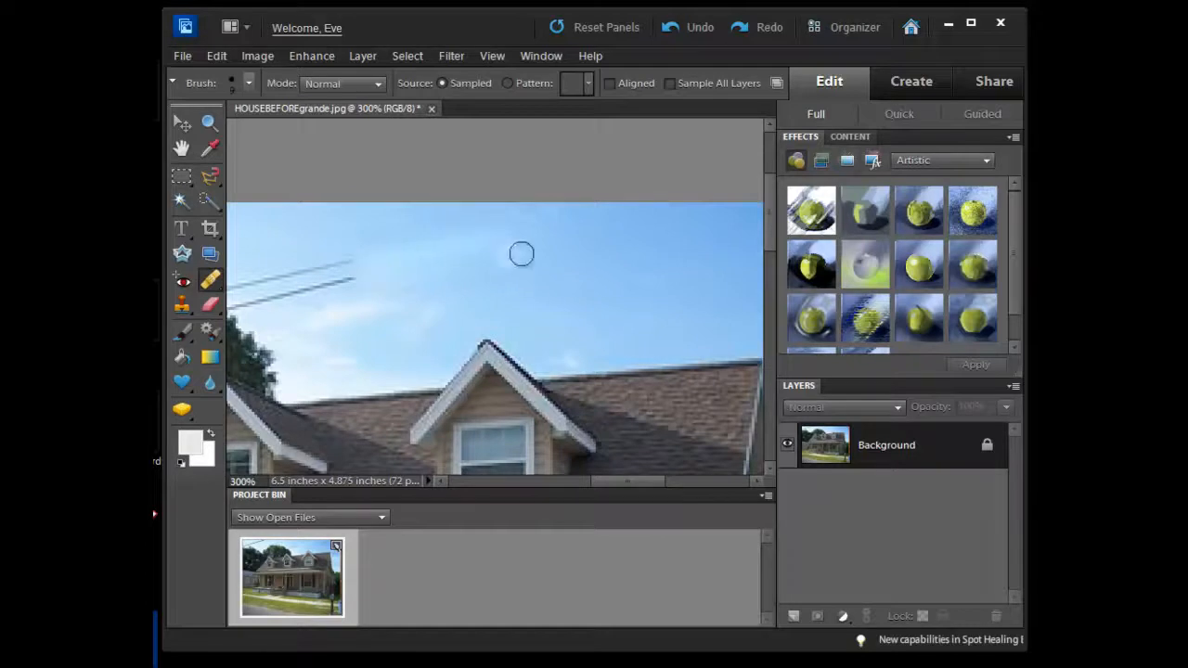
mouse_move(527, 256)
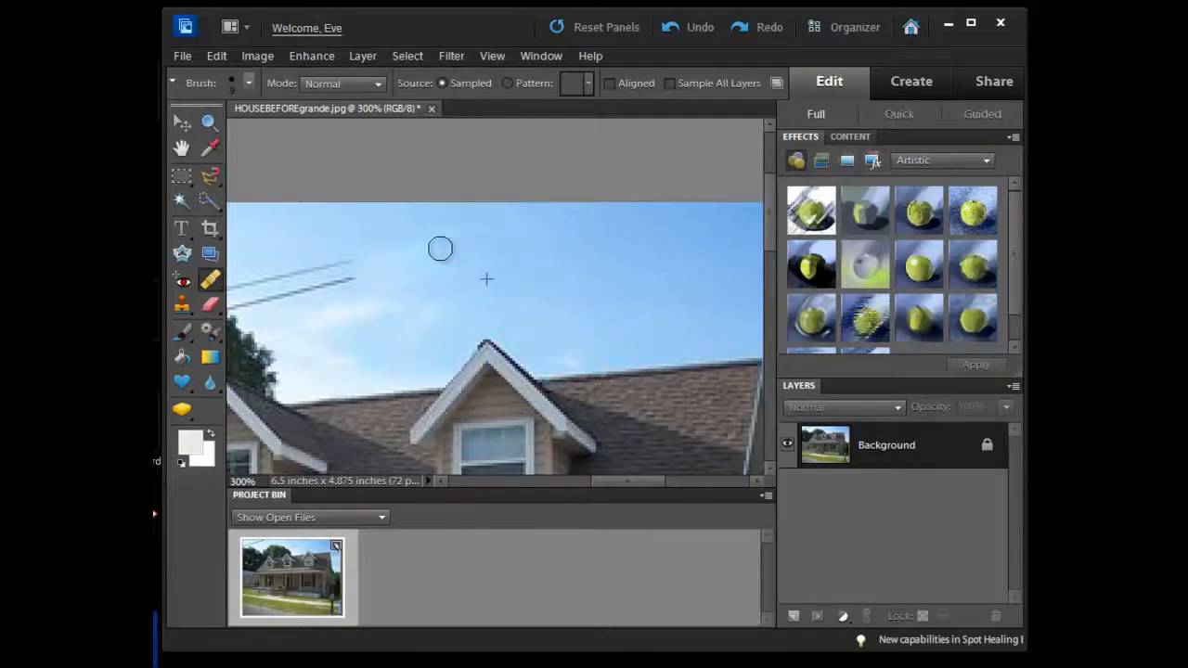
mouse_move(375, 267)
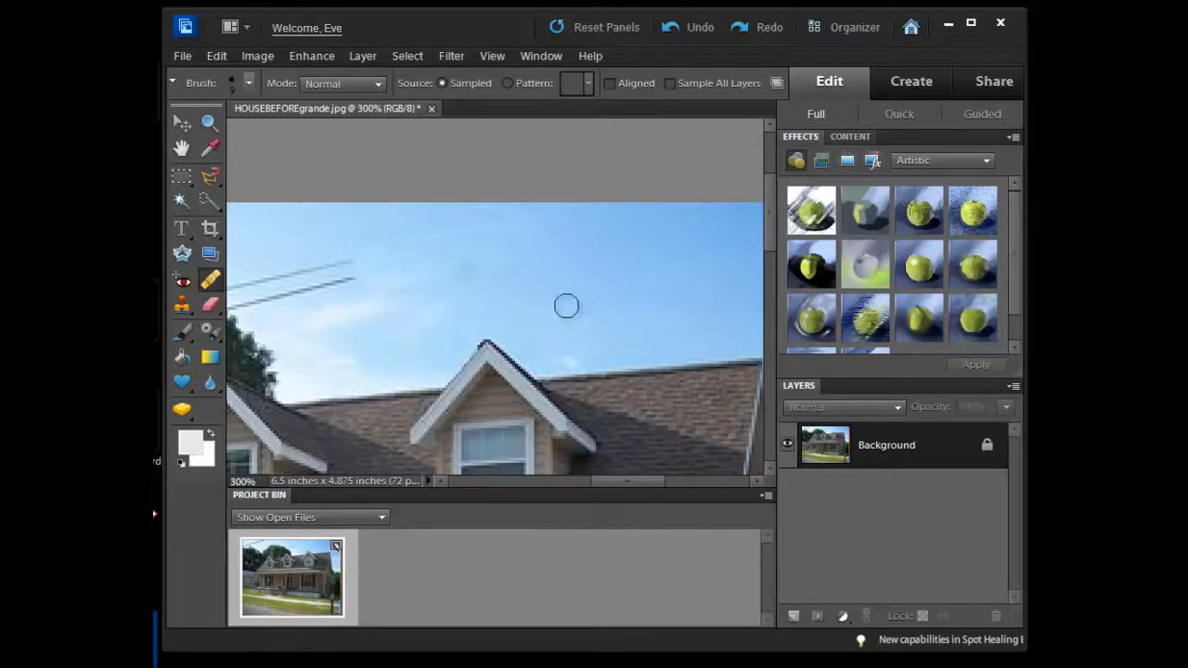
mouse_move(542, 286)
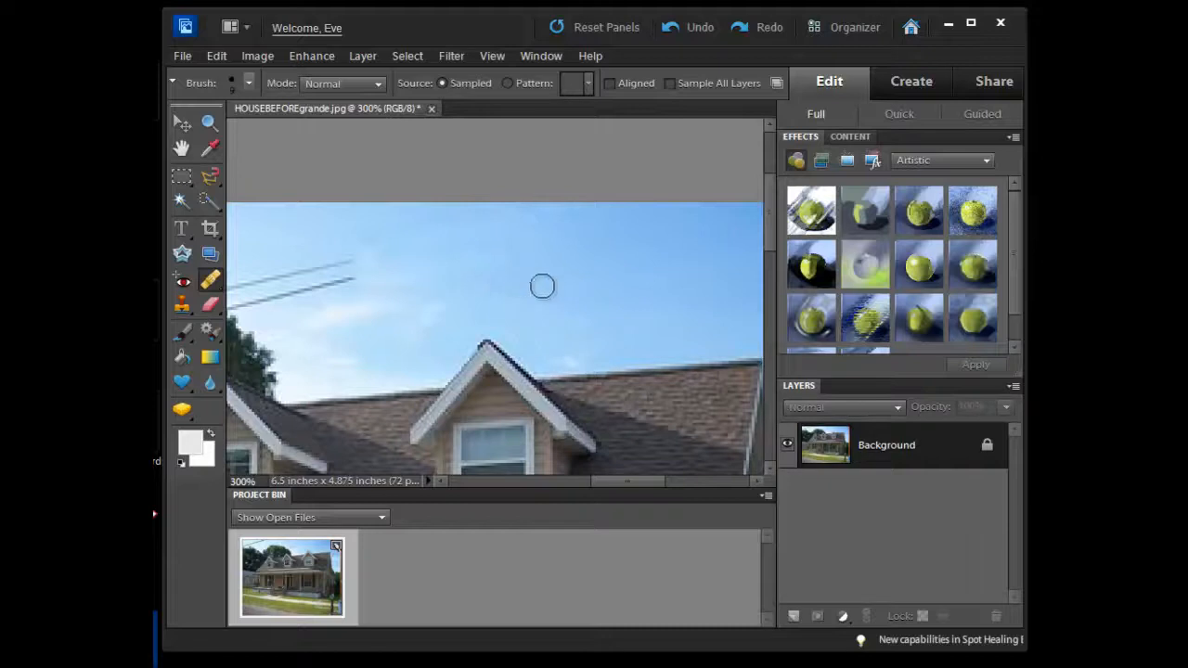
mouse_move(661, 393)
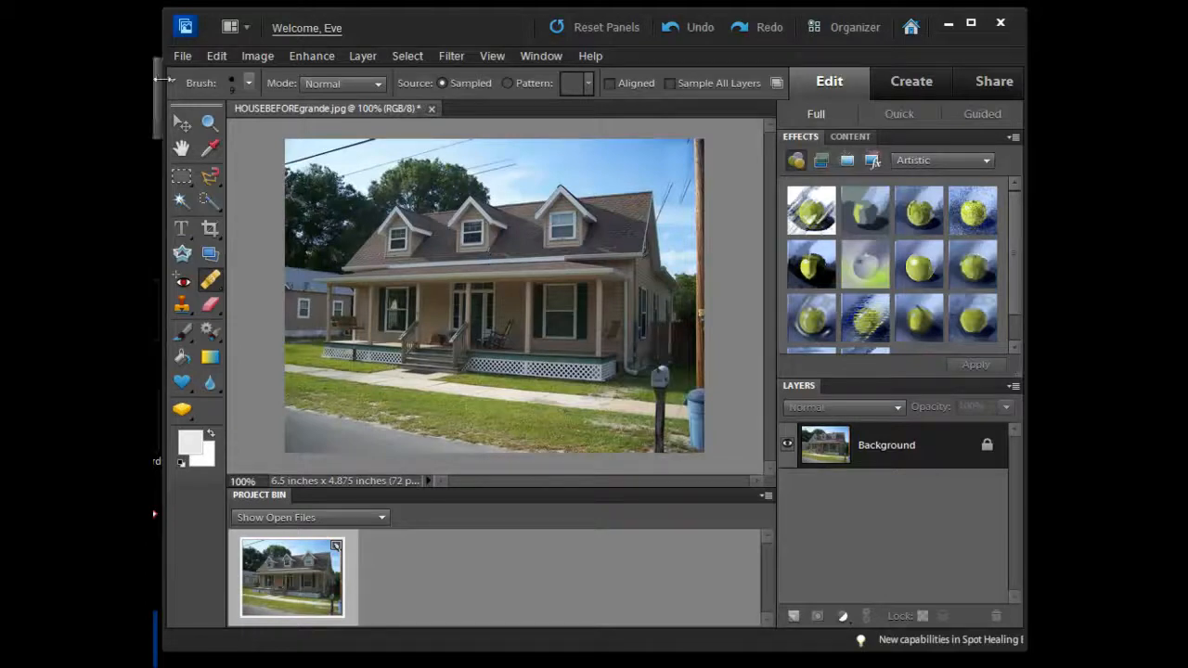
Open the sepia 1Resampled interior photo from the images folder
click(182, 56)
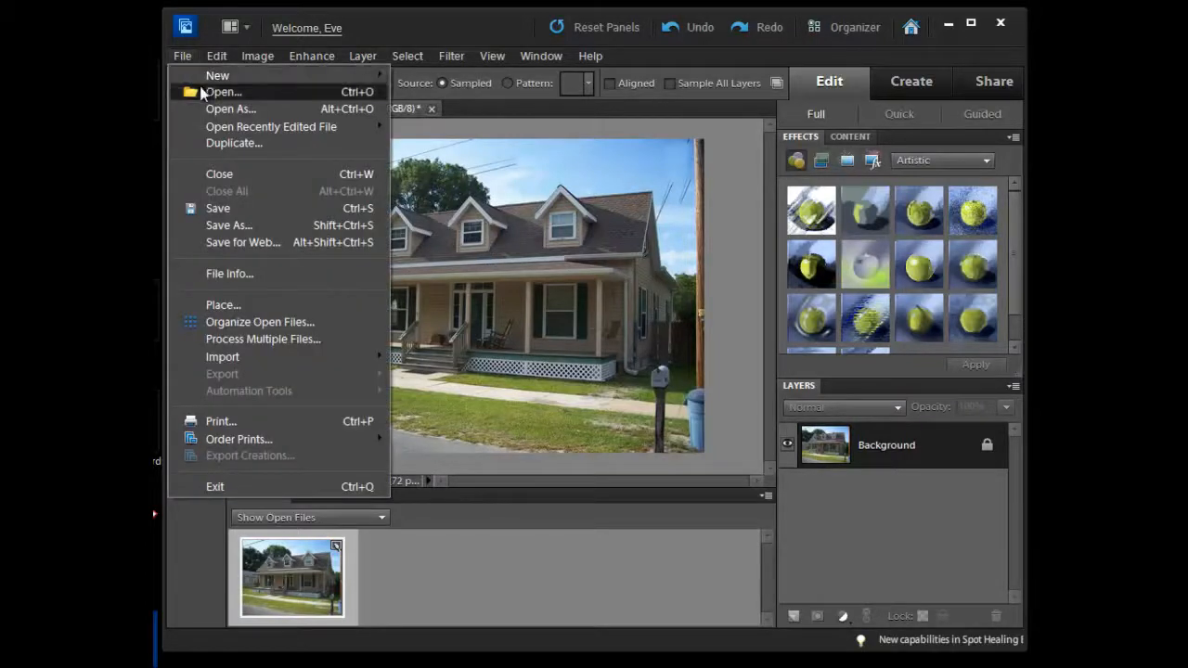
click(223, 91)
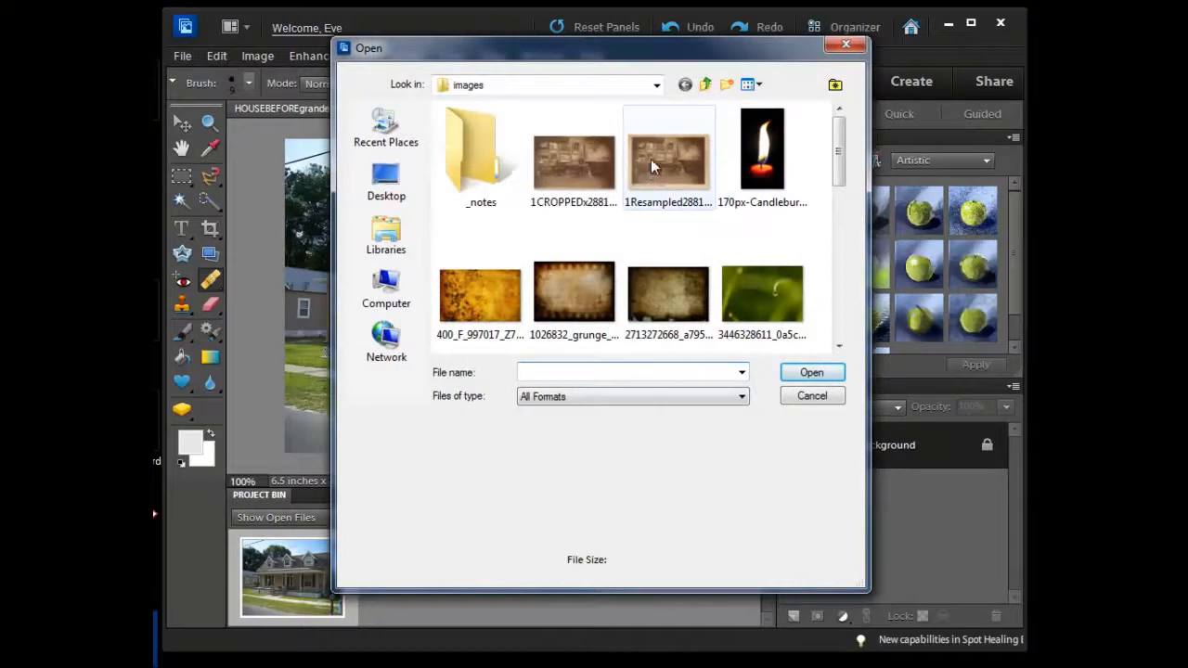
click(809, 372)
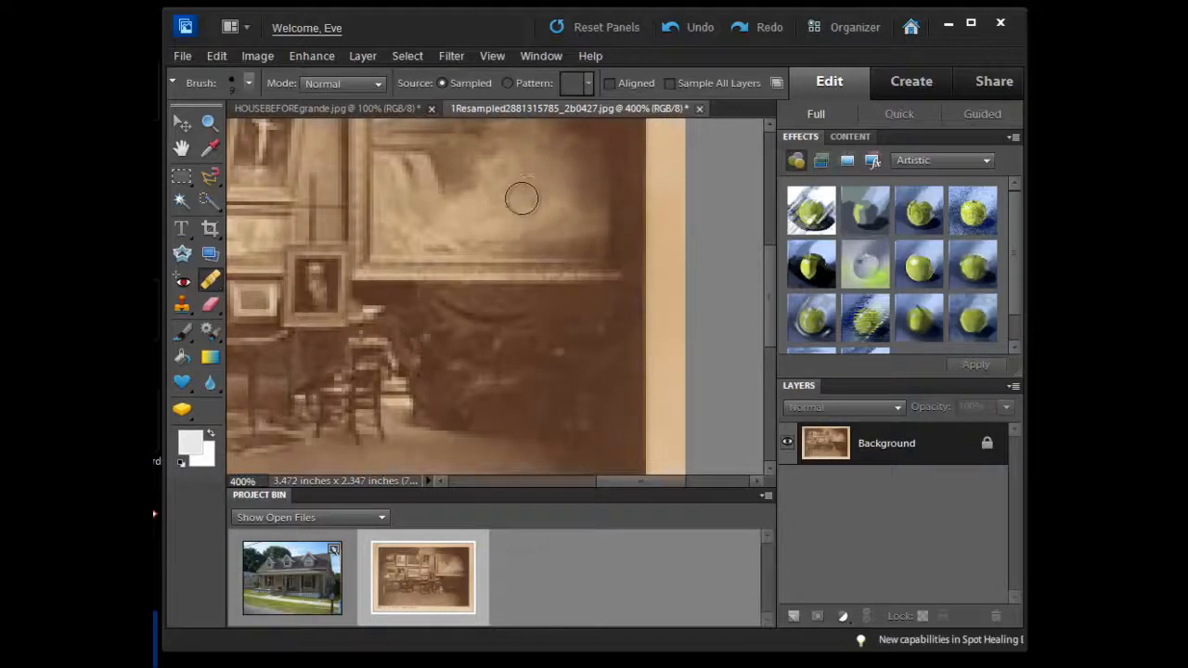
mouse_move(553, 430)
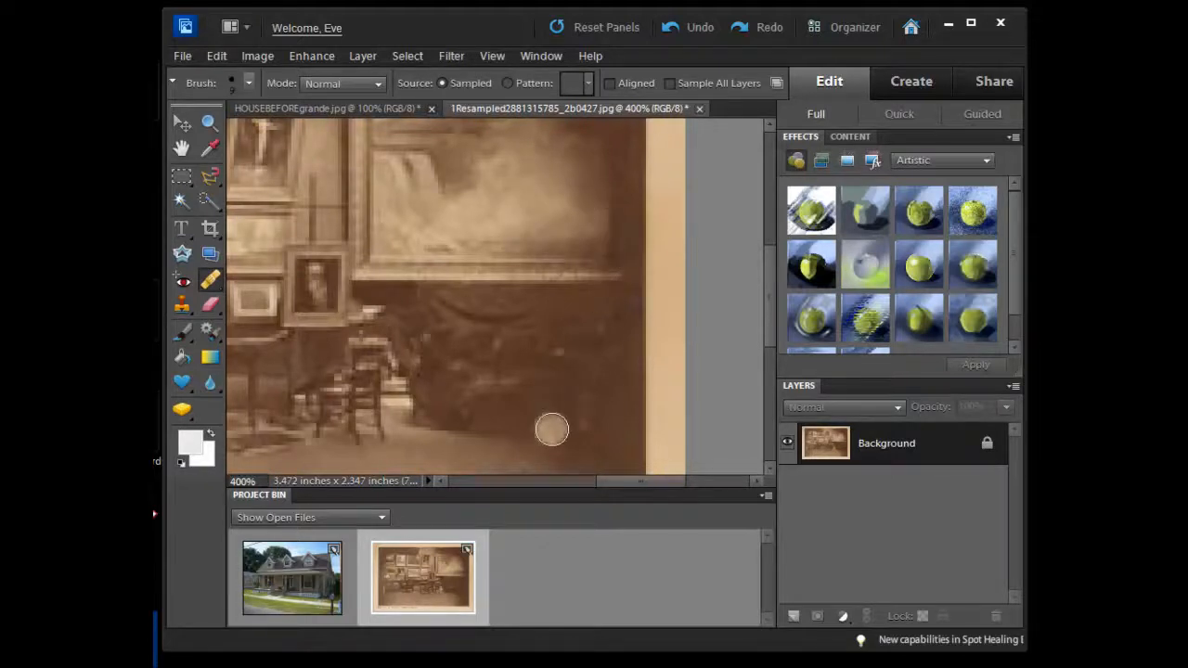